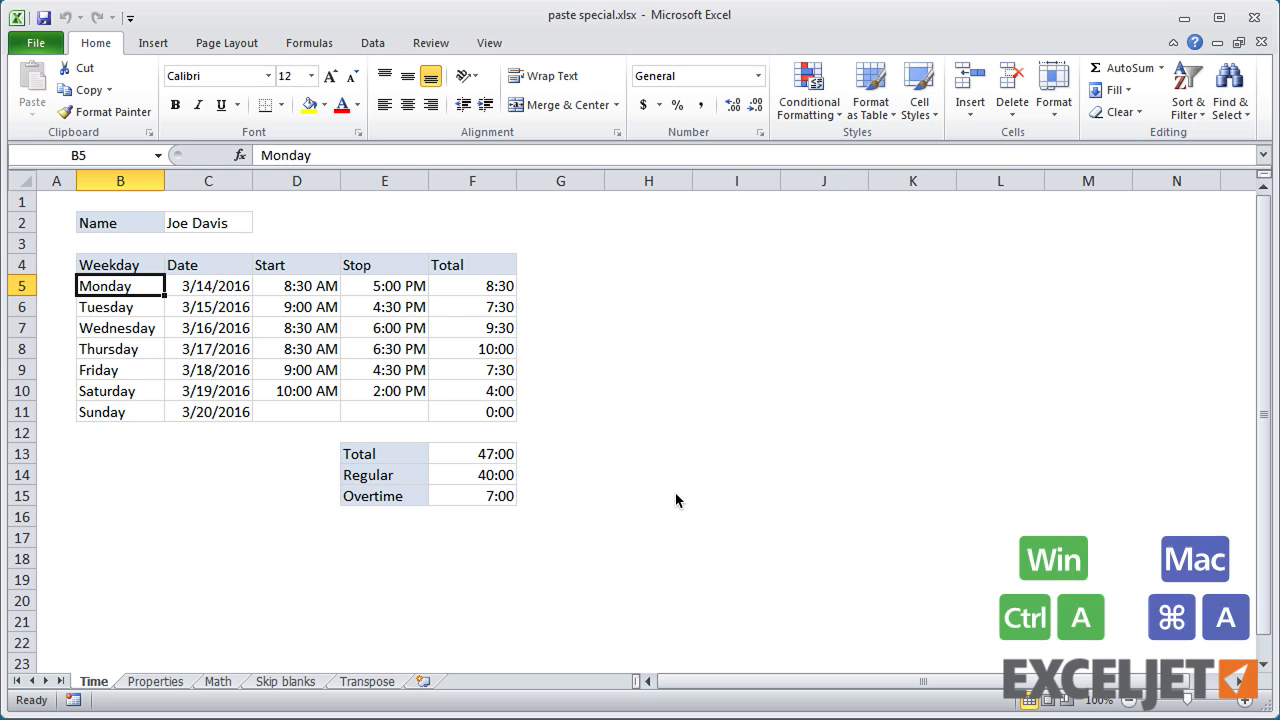
# Copy the timesheet and browse Paste Special options, cancelling without pasting.
pyautogui.press('ctrl+c')
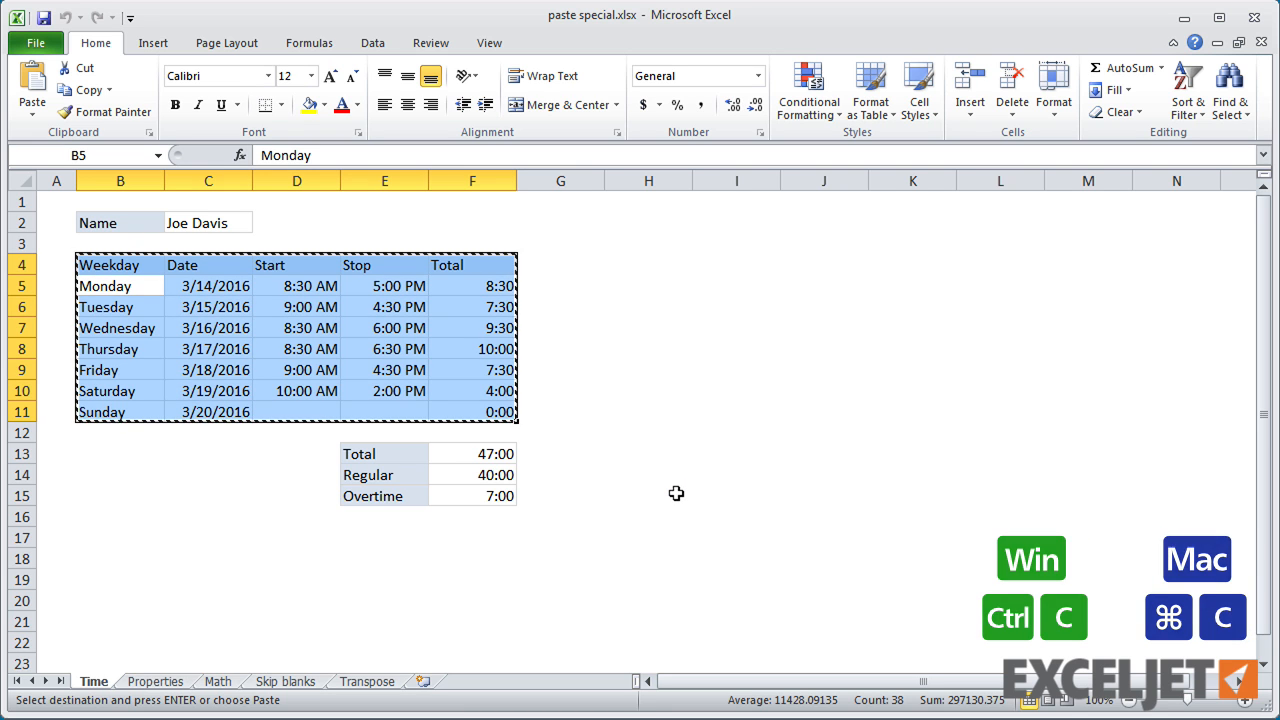
pyautogui.press('ctrl+alt+v')
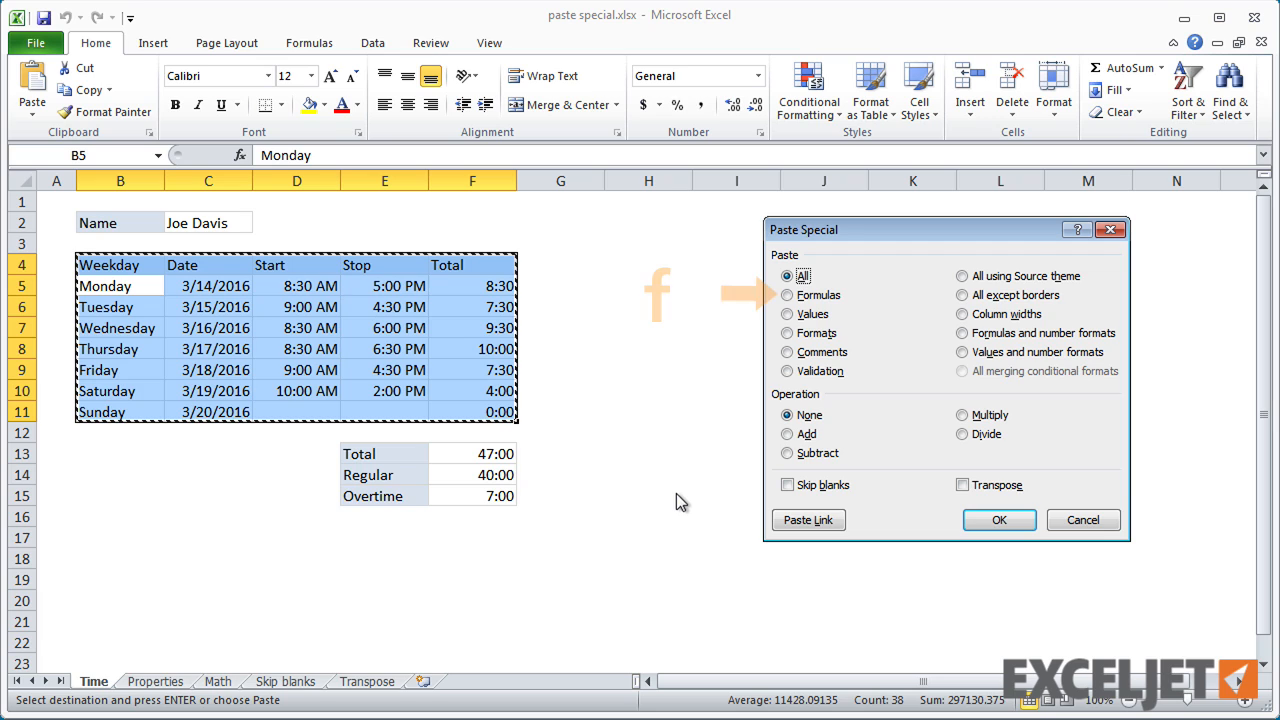
pyautogui.click(788, 313)
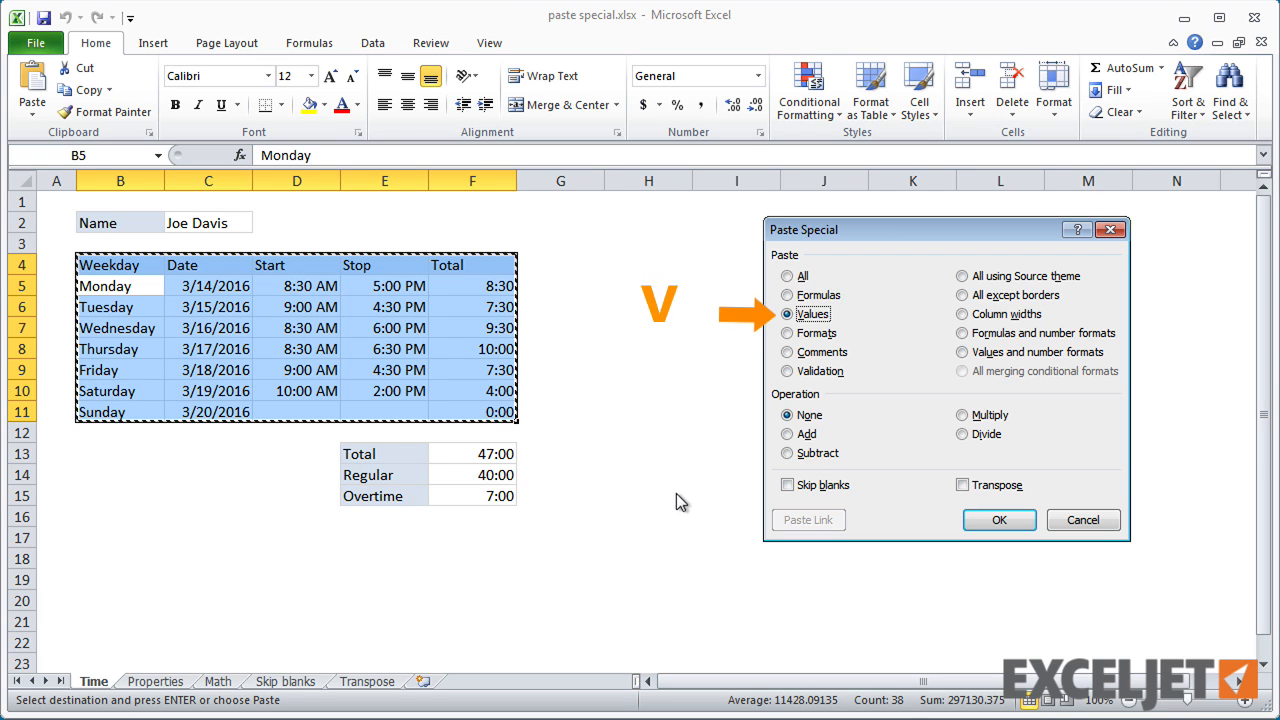
pyautogui.click(787, 351)
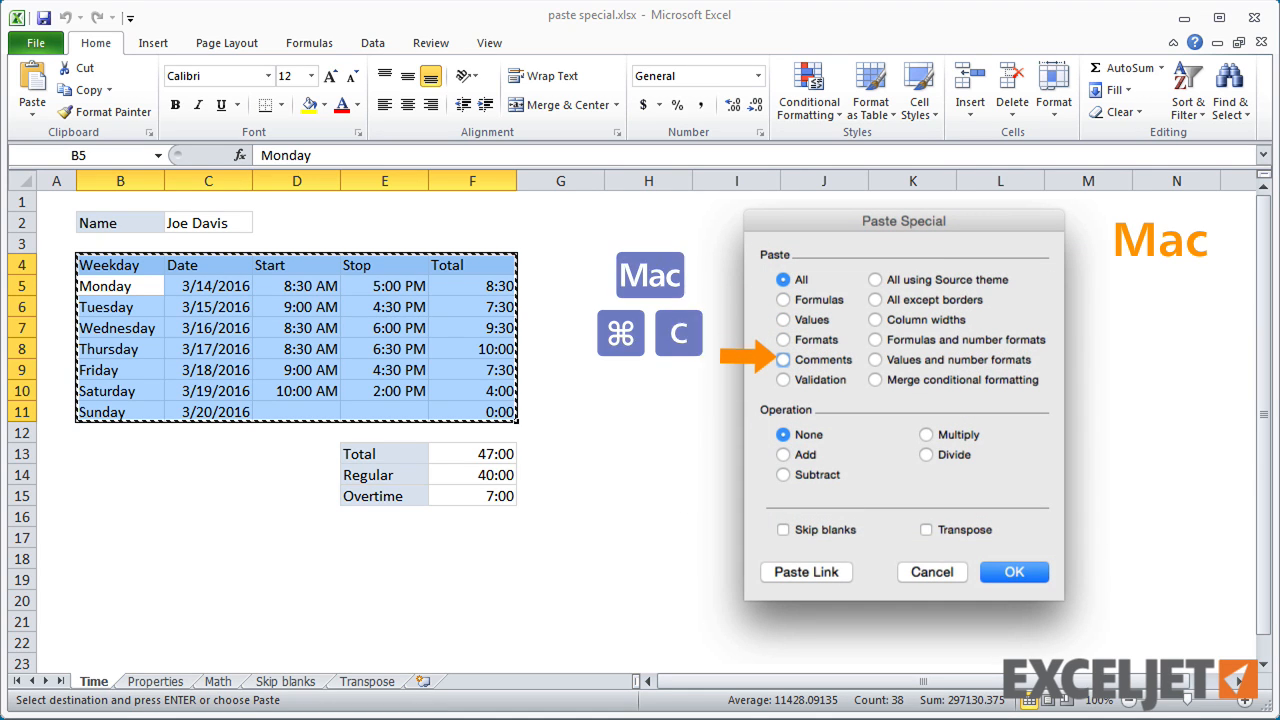
pyautogui.click(783, 359)
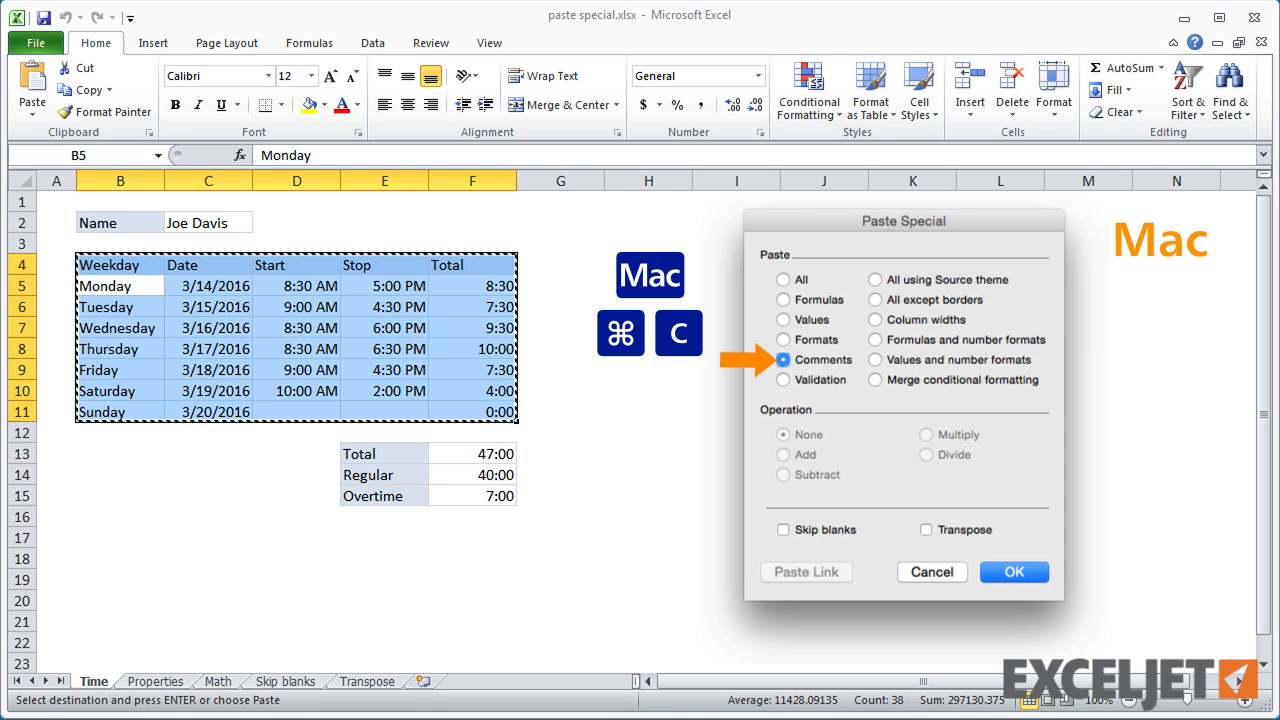
pyautogui.click(1013, 572)
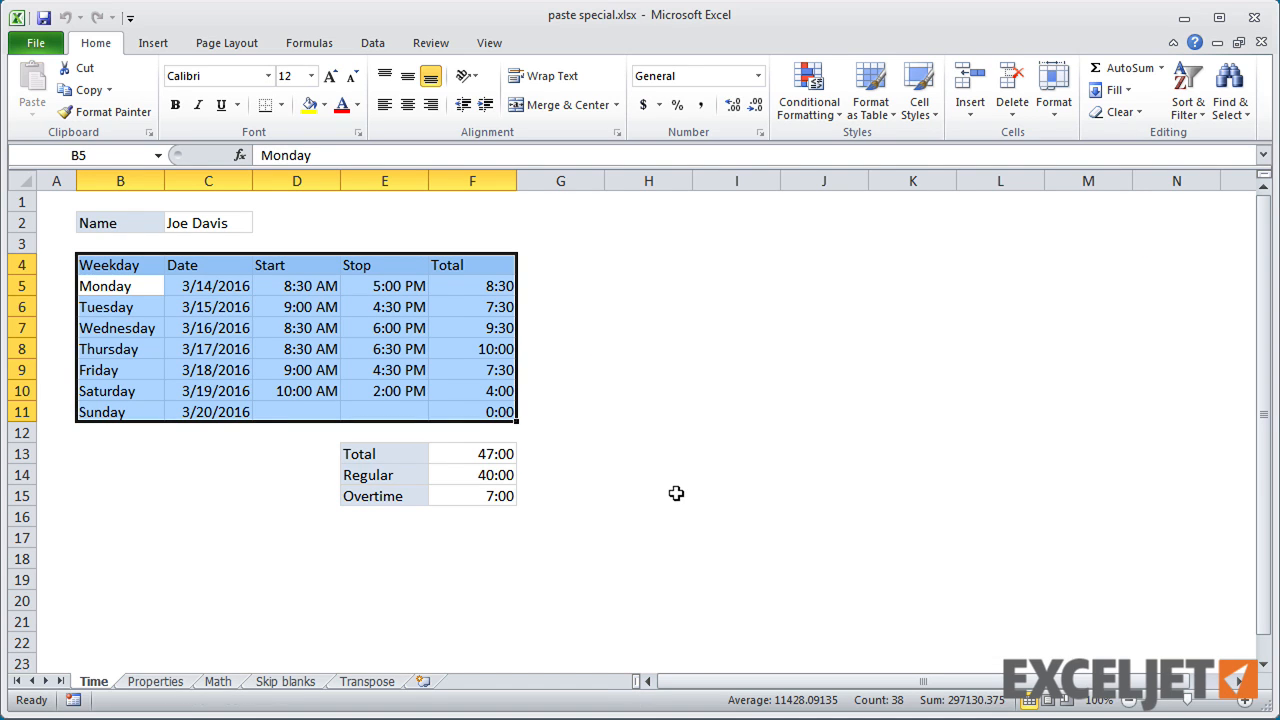
# Inspect the Name label, E5 stop time and F5 Total formula, then copy B2:F15.
pyautogui.click(119, 222)
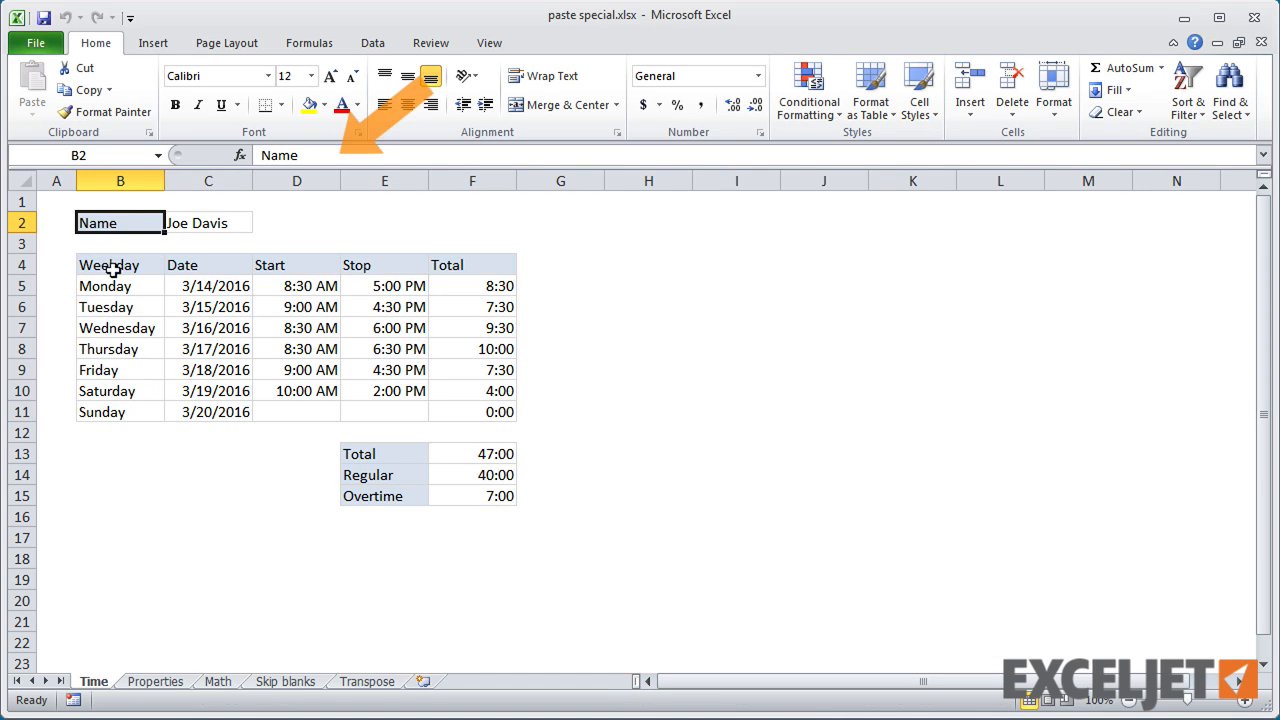
pyautogui.click(384, 286)
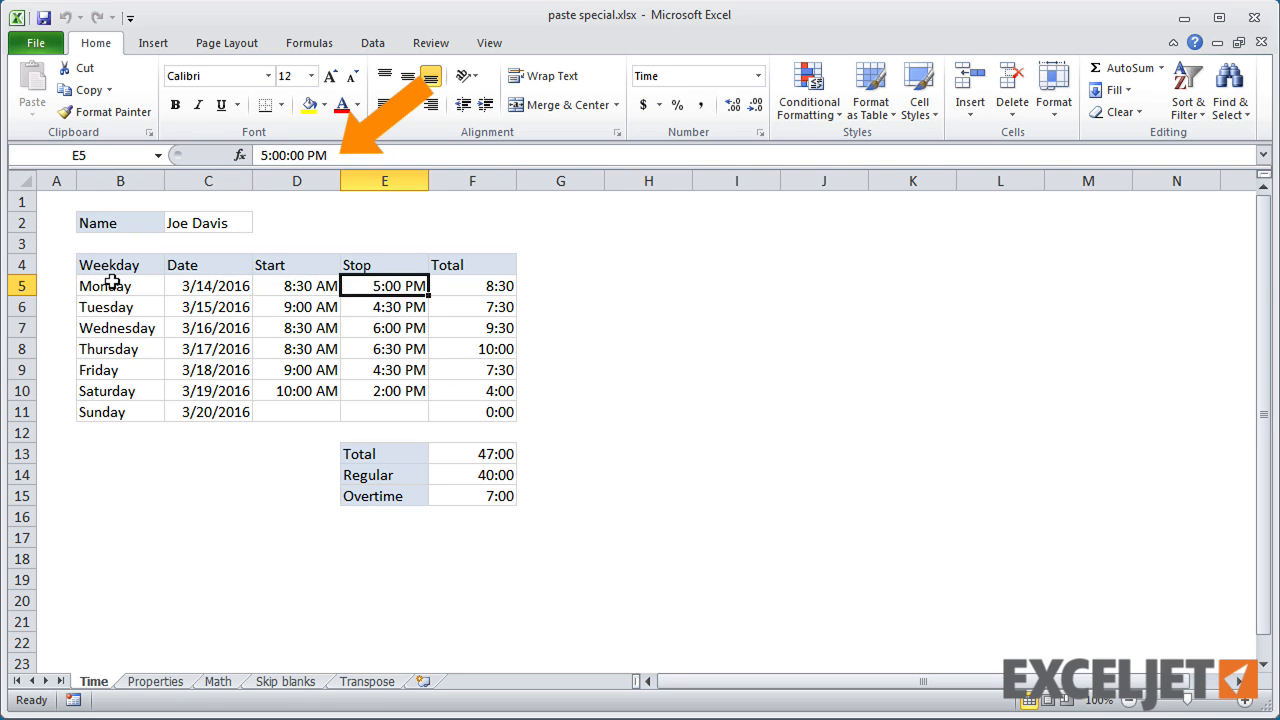
pyautogui.click(472, 286)
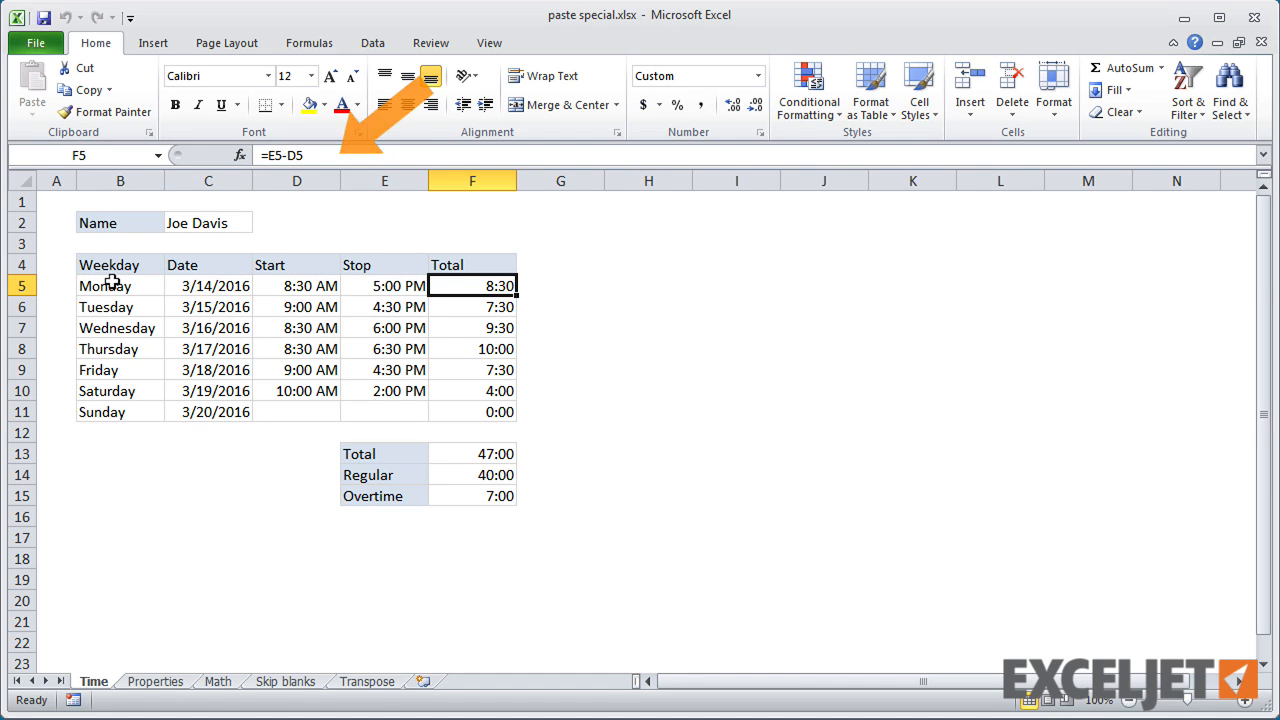
pyautogui.moveTo(97, 222); pyautogui.dragTo(420, 430)
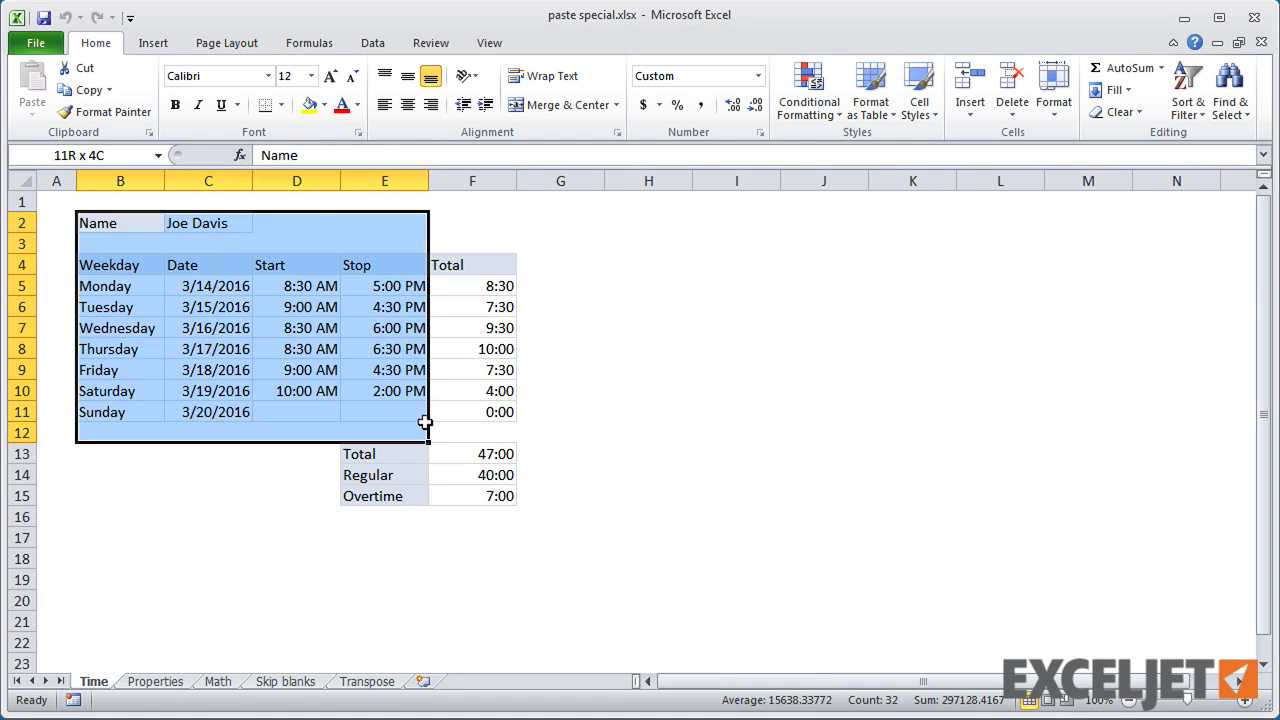
pyautogui.press('ctrl+c')
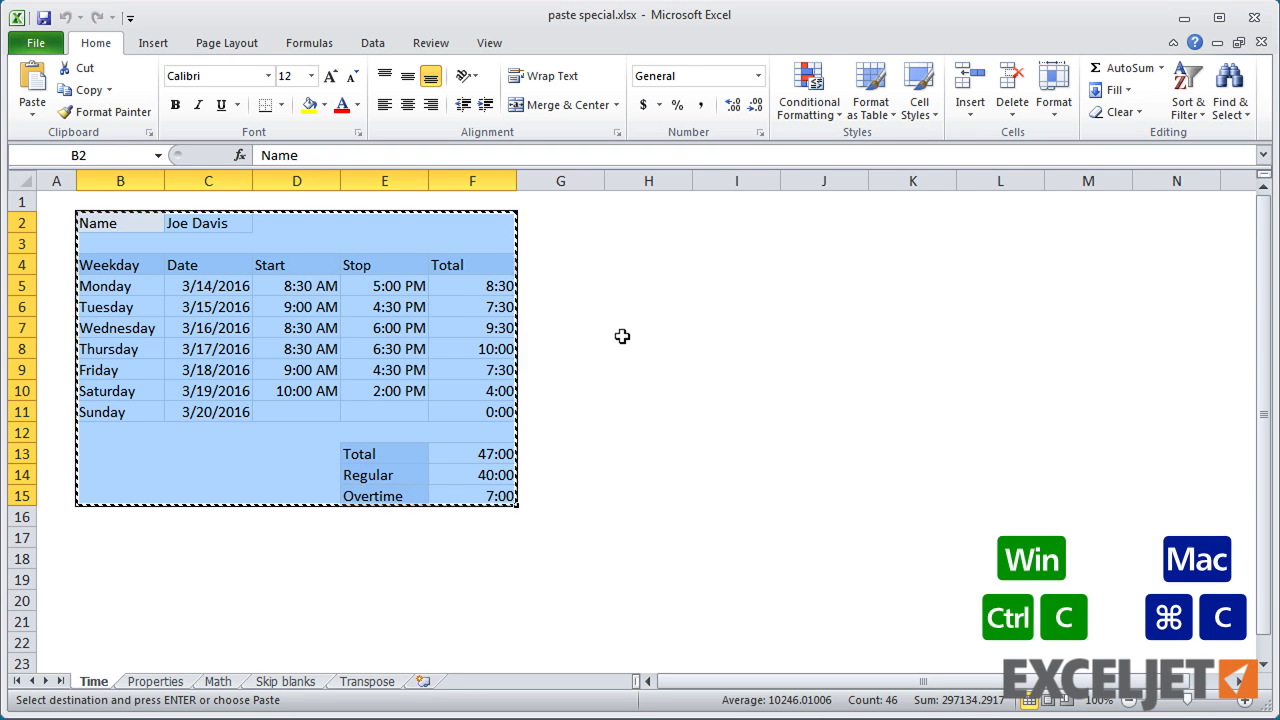
# Paste the timesheet at H2 as values only, then undo it.
pyautogui.click(648, 222)
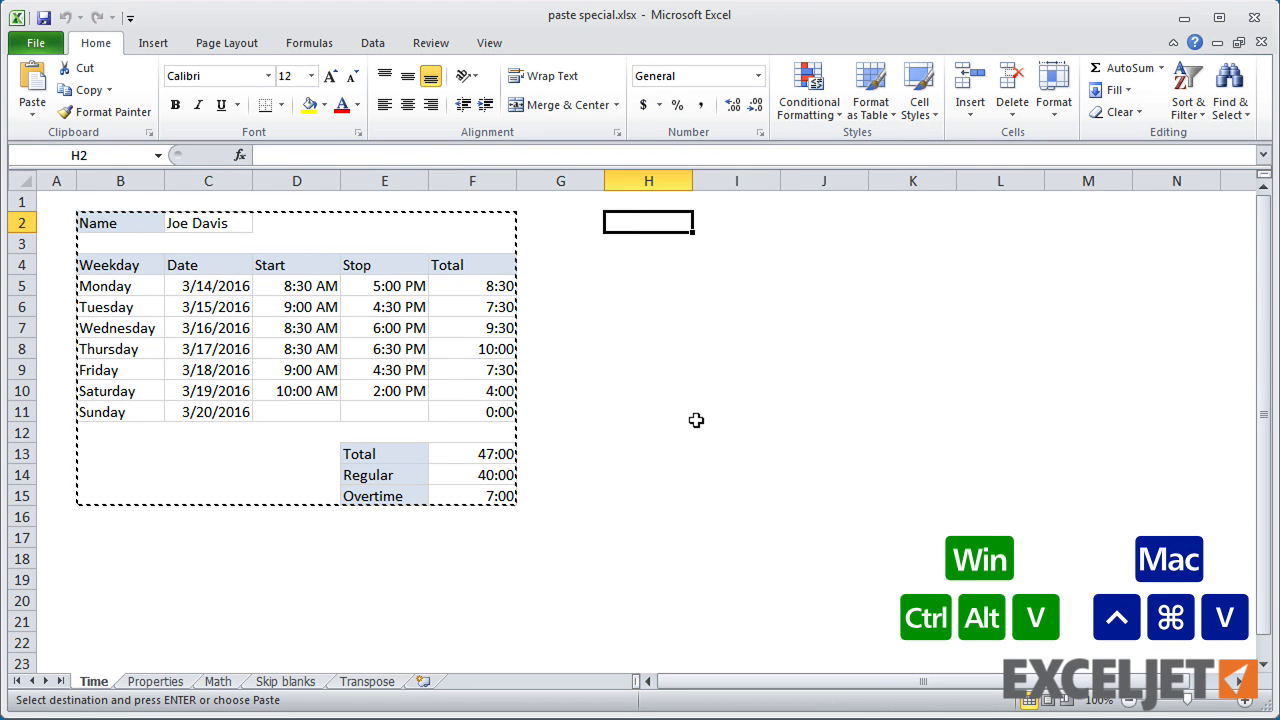
pyautogui.press('ctrl+alt+v')
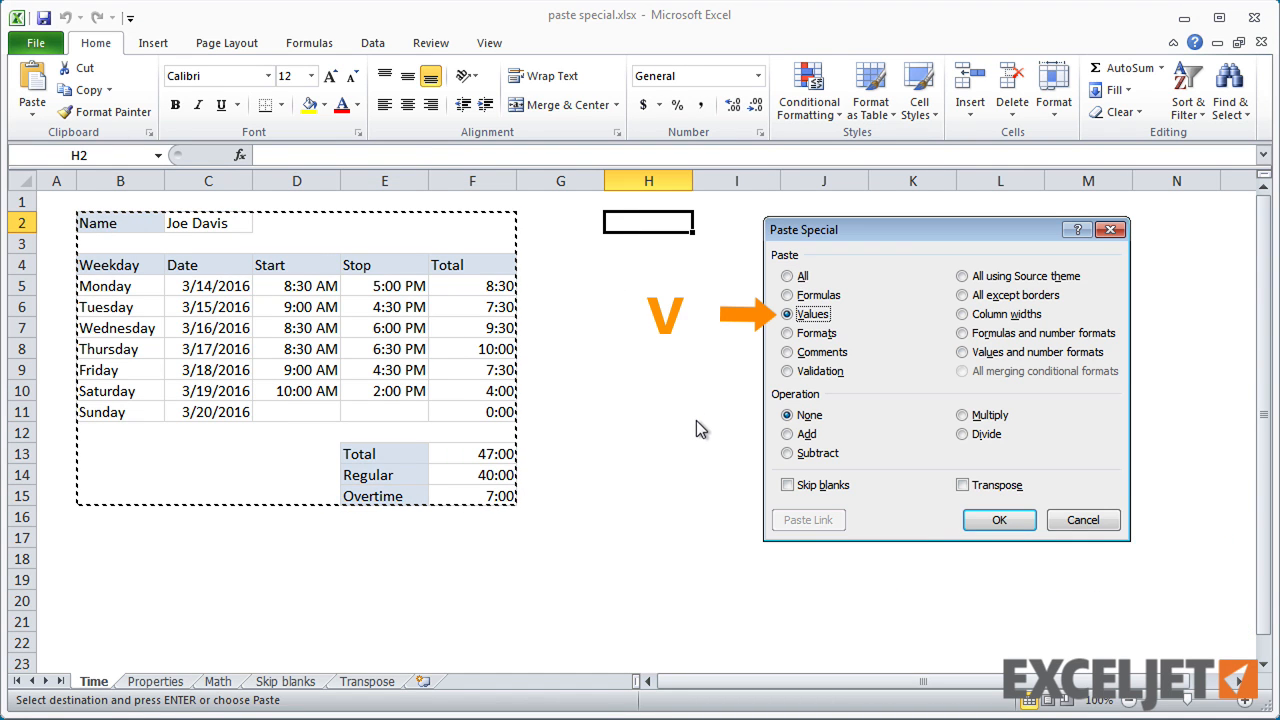
pyautogui.click(998, 519)
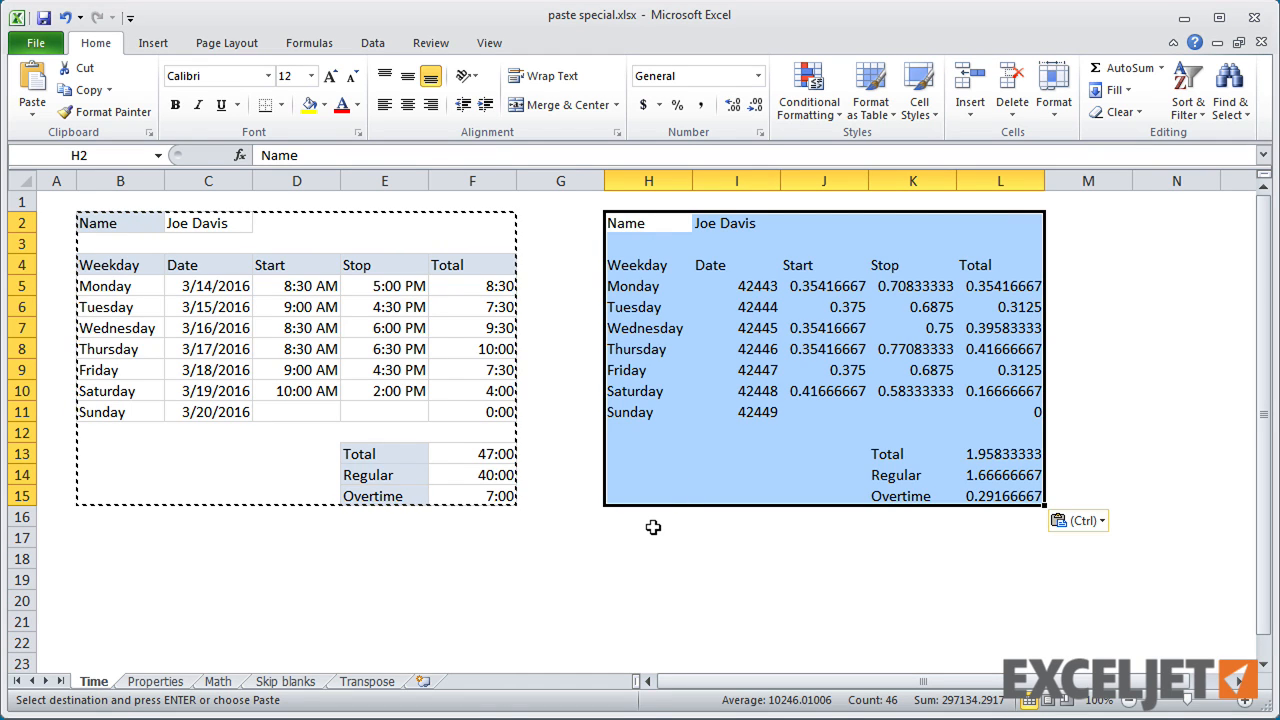
pyautogui.press('ctrl+z')
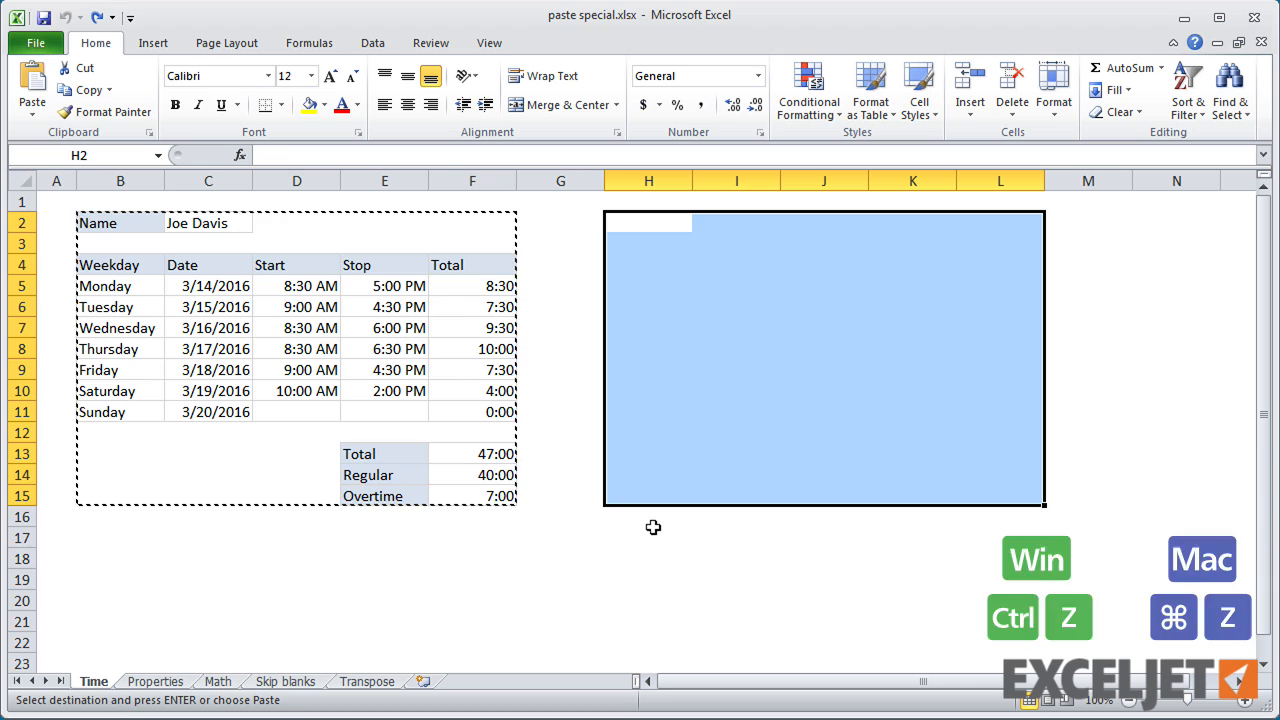
# Paste at H2 as values with number formats, then formulas with number formats, undoing each.
pyautogui.press('ctrl+alt+v')
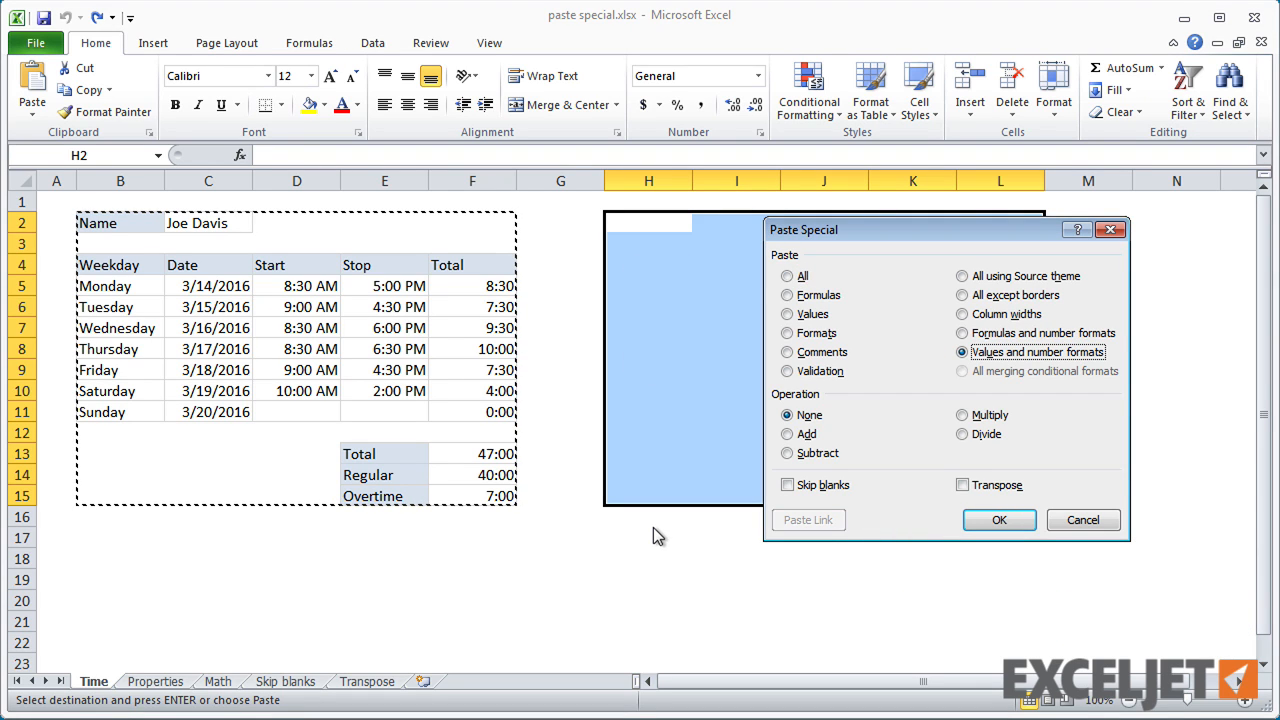
pyautogui.click(998, 519)
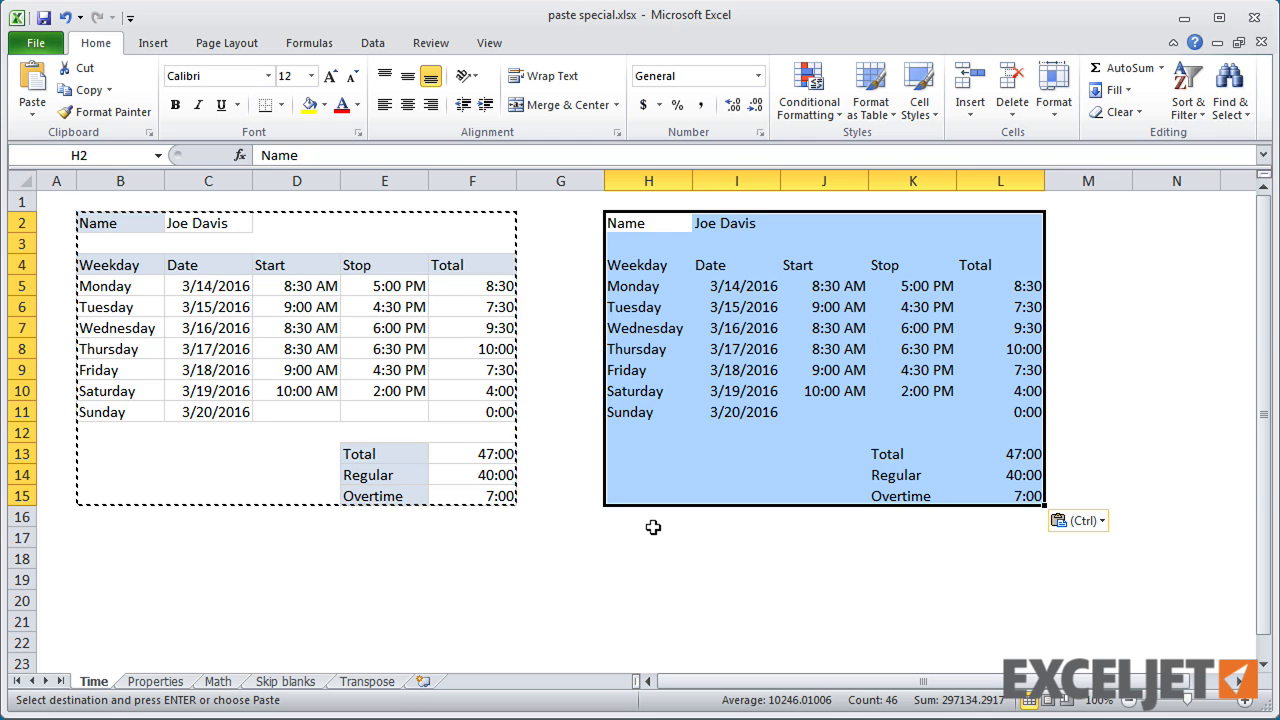
pyautogui.press('ctrl+z')
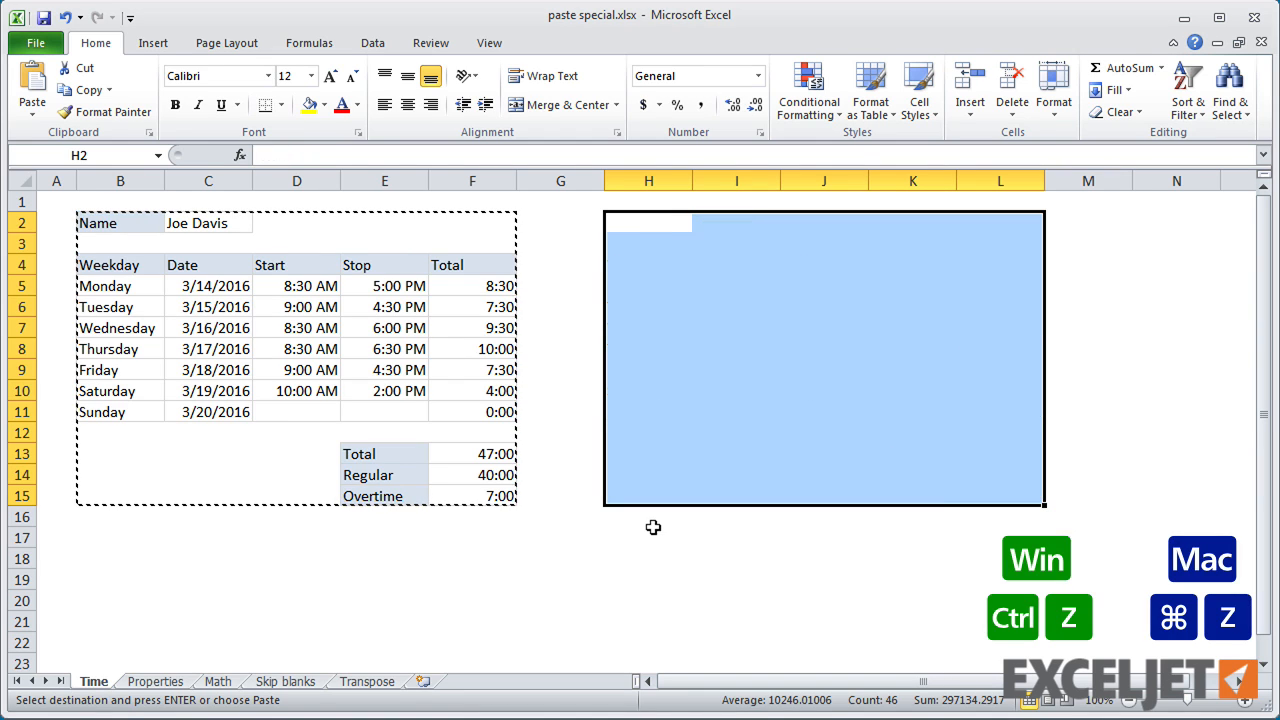
pyautogui.press('ctrl+alt+v')
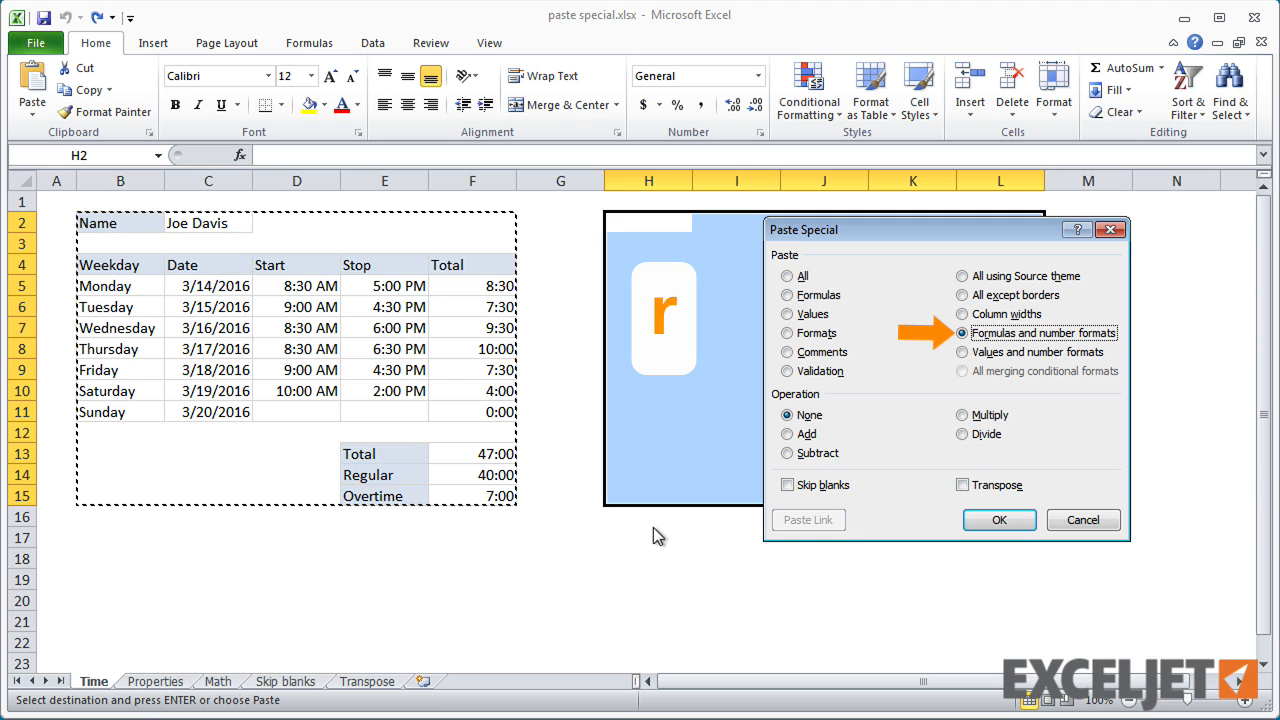
pyautogui.click(998, 519)
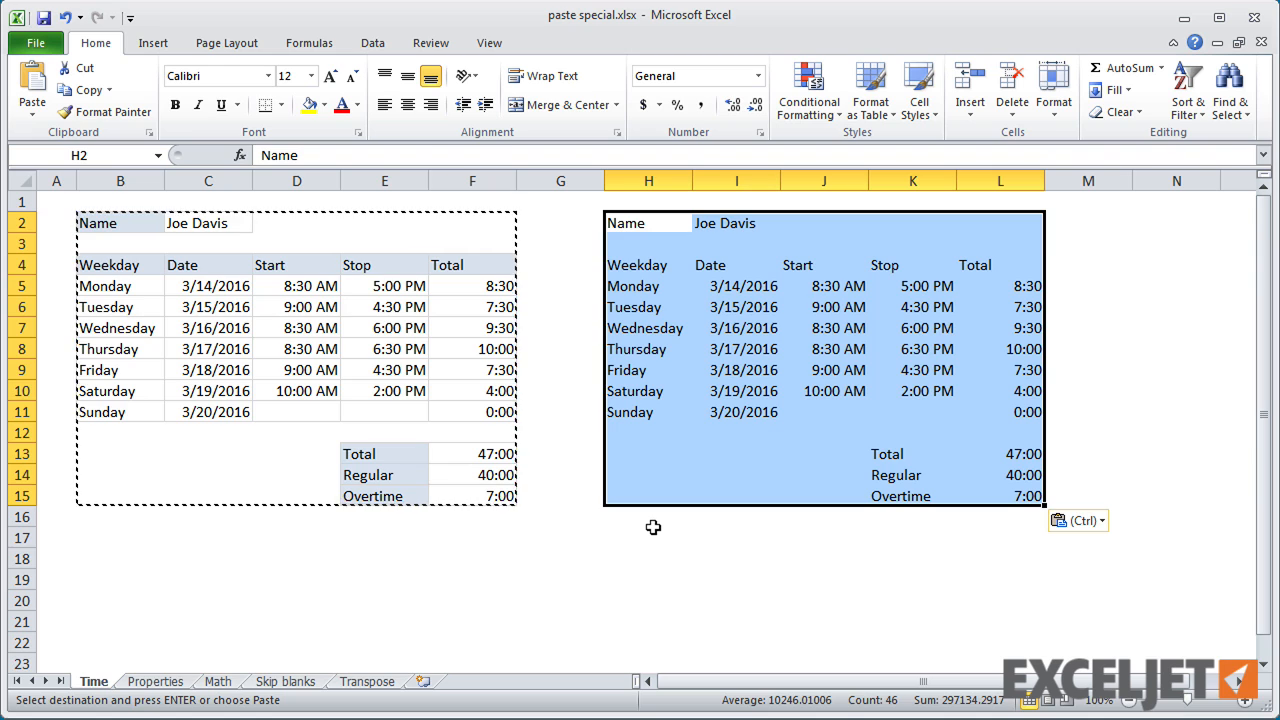
pyautogui.press('ctrl+z')
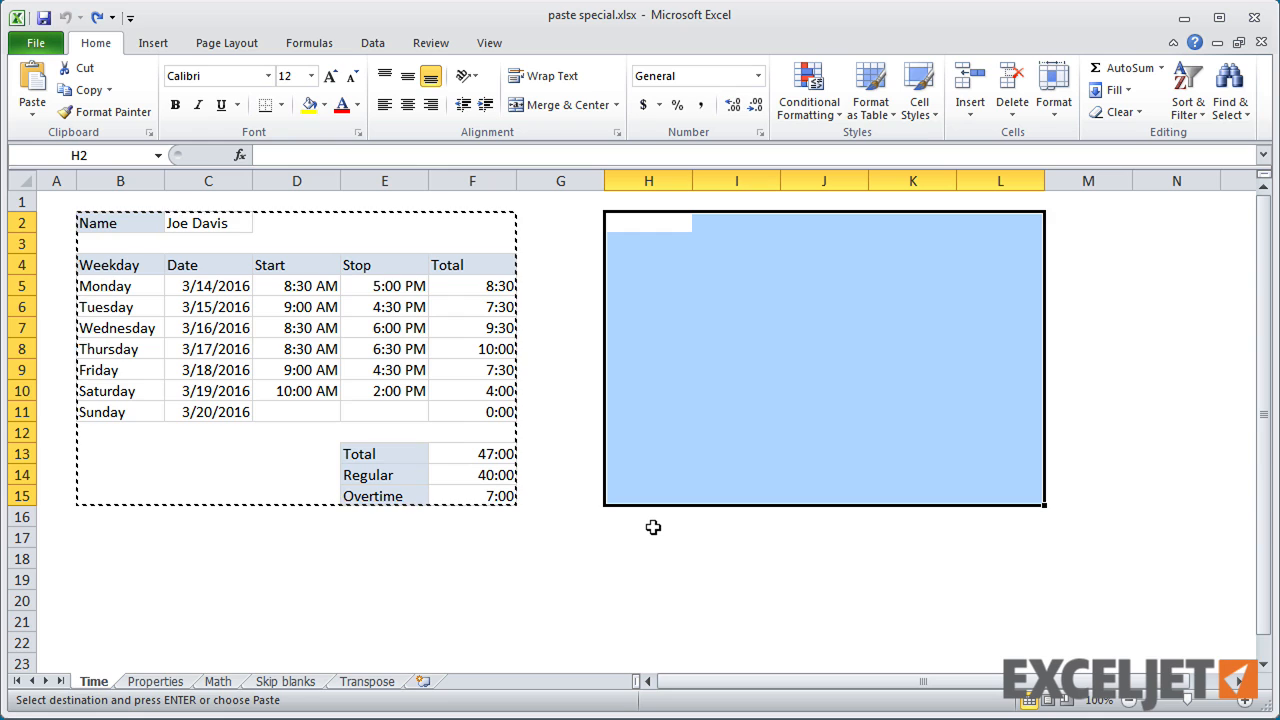
# Paste Formats onto the H2 timesheet copy, check the L5 total time, and end copy mode.
pyautogui.press('ctrl+alt+v')
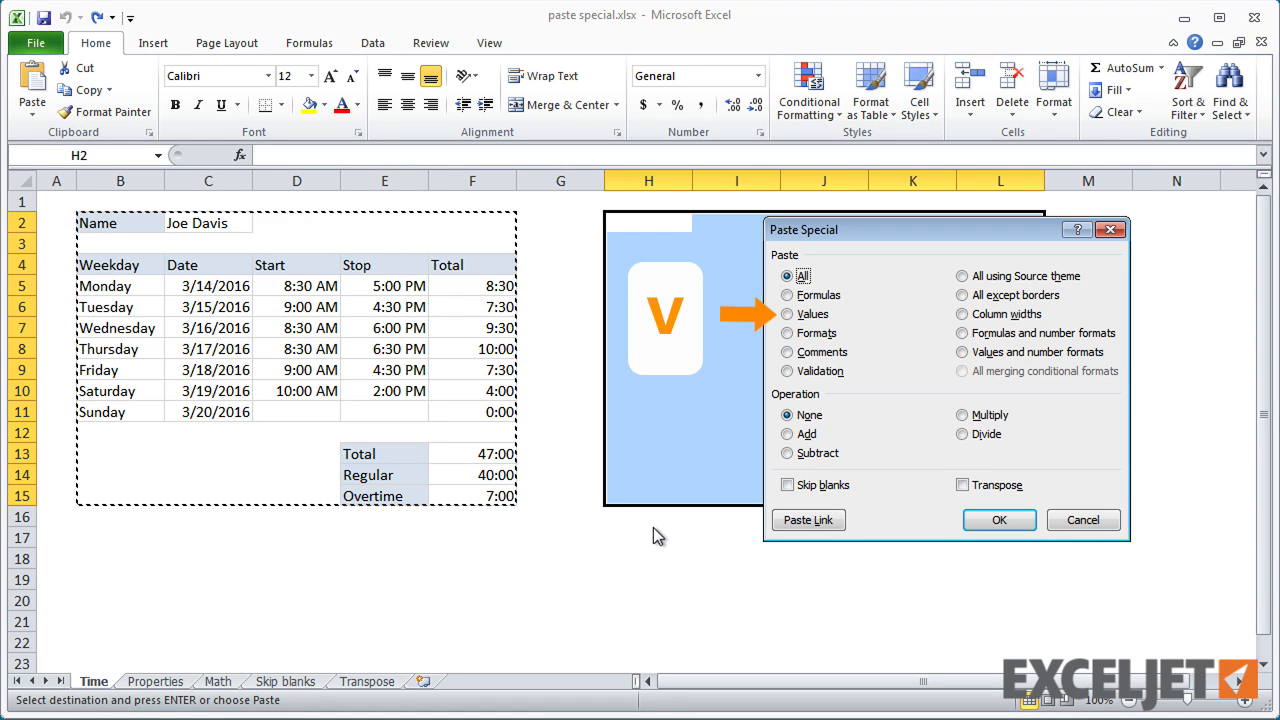
pyautogui.click(998, 519)
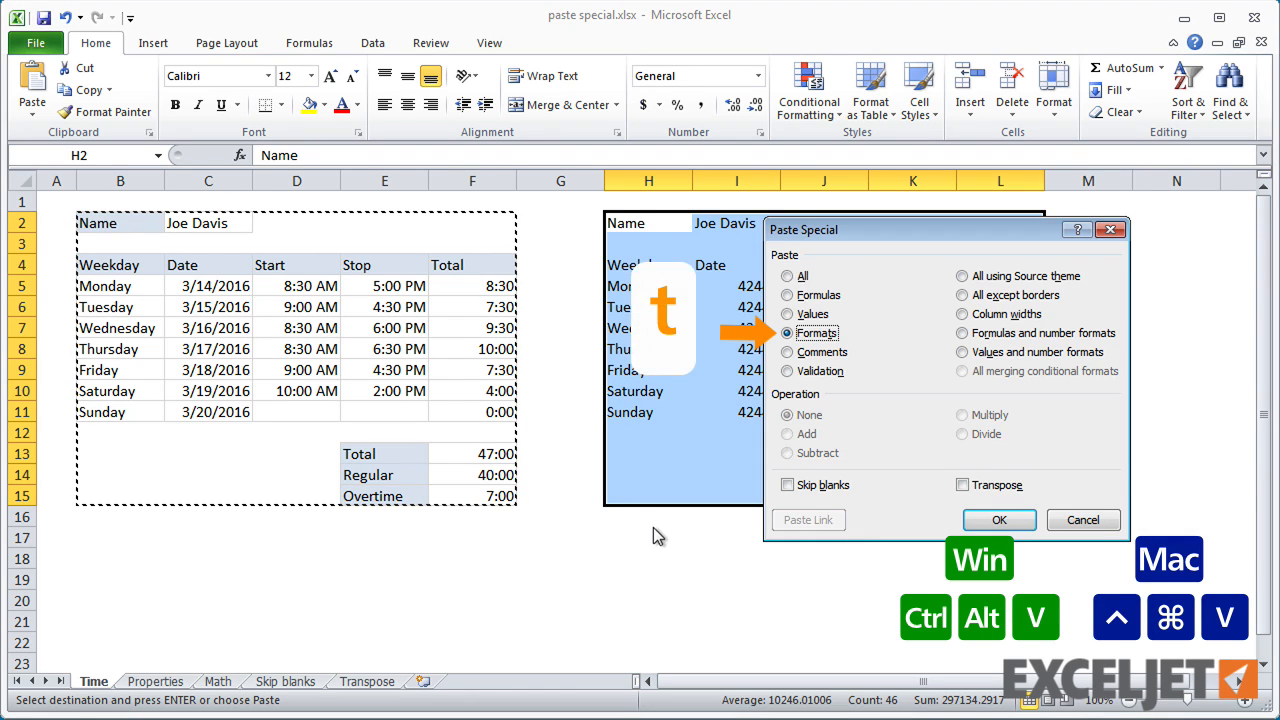
pyautogui.click(998, 519)
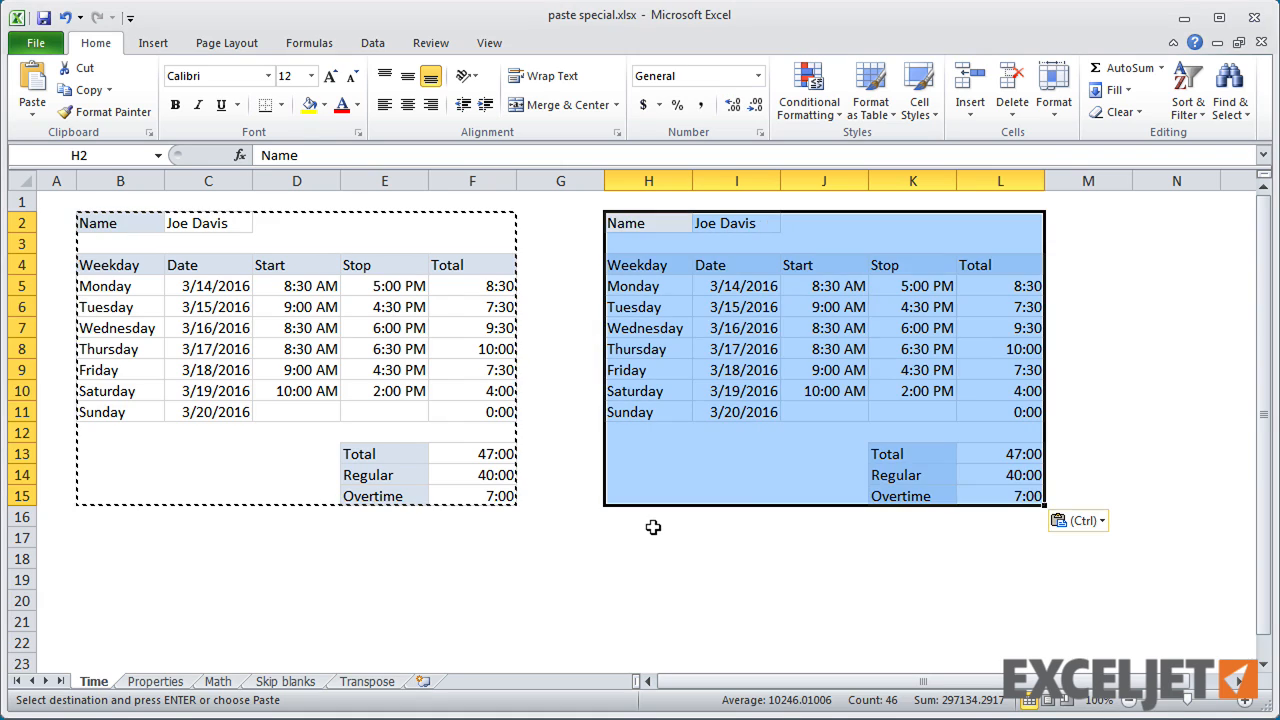
pyautogui.click(648, 537)
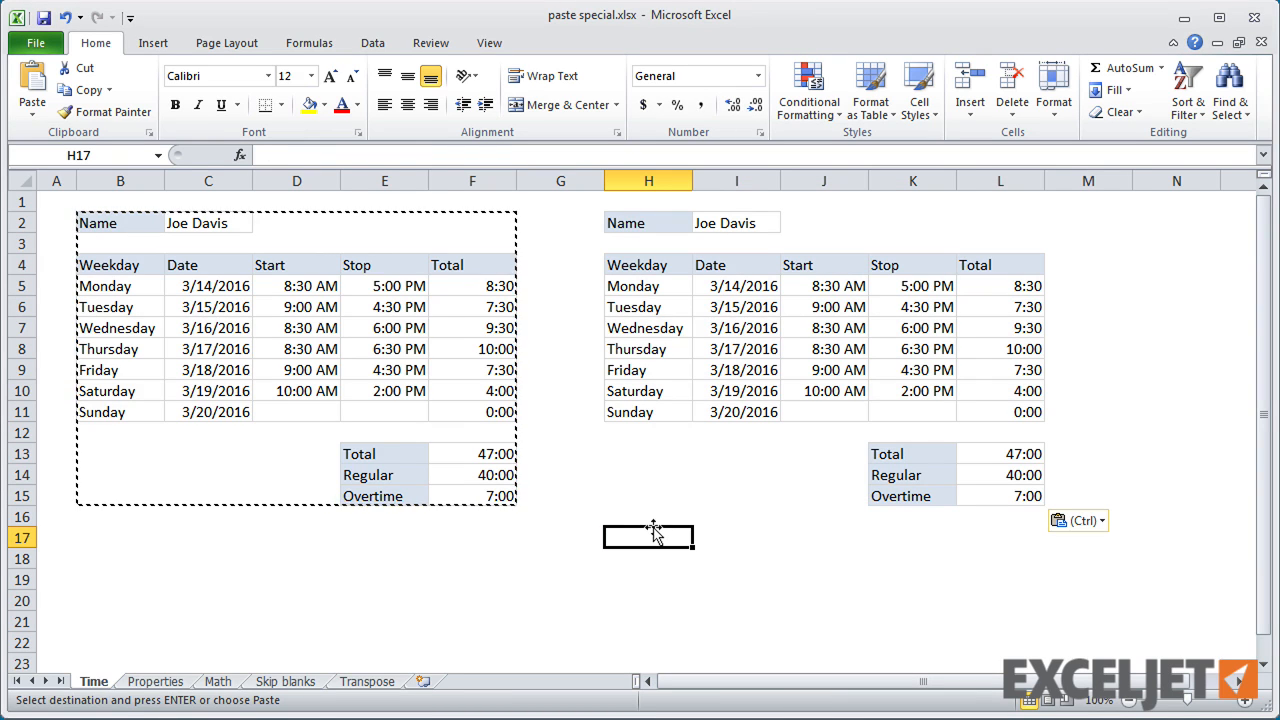
pyautogui.moveTo(835, 416)
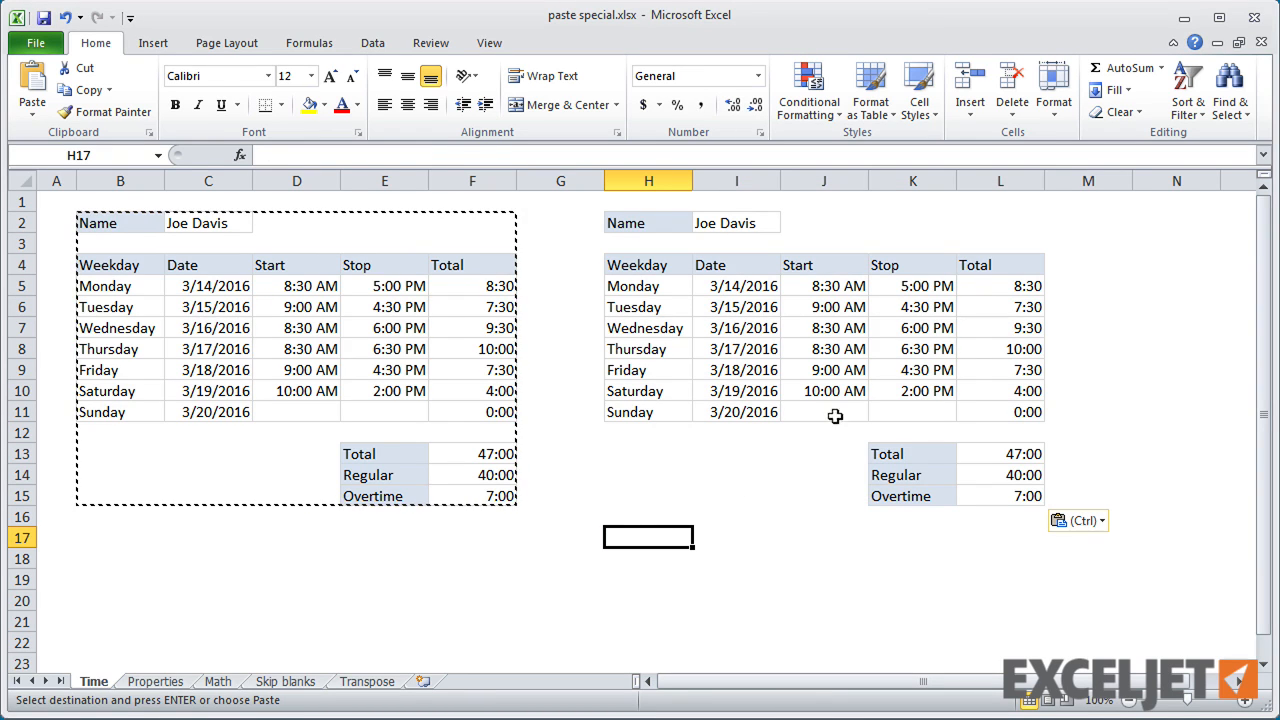
pyautogui.click(1000, 285)
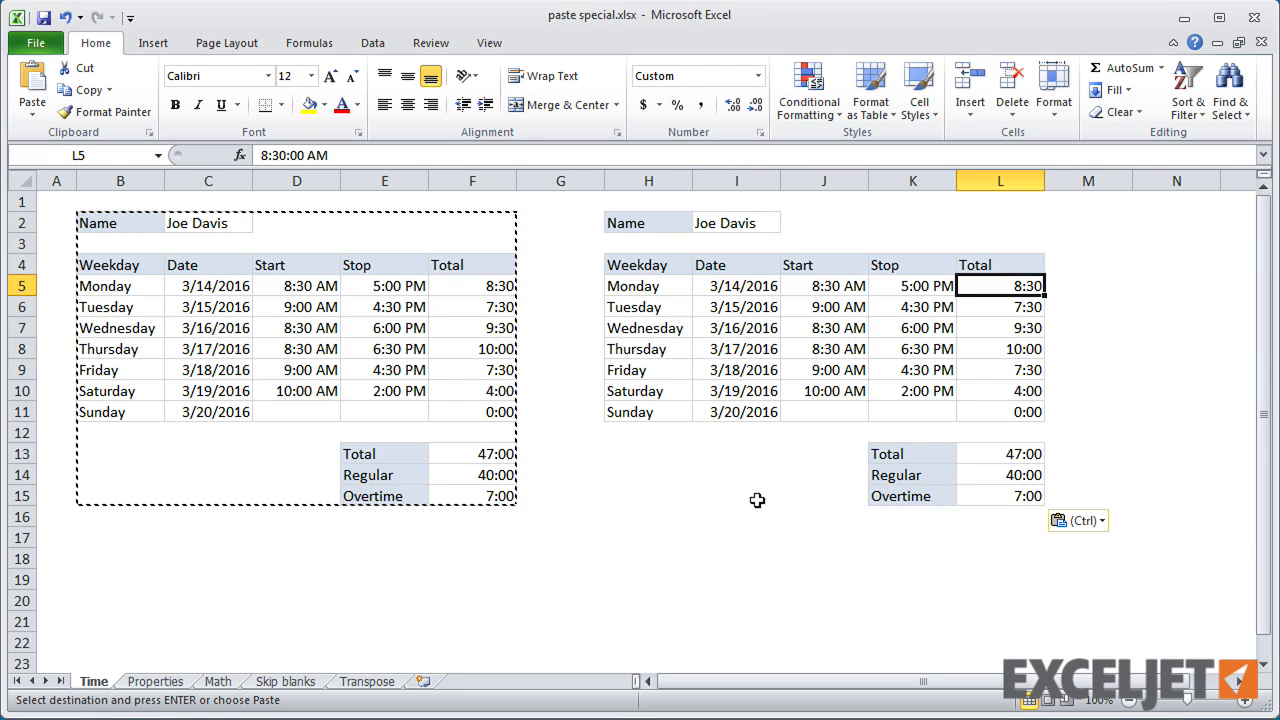
pyautogui.press('Escape')
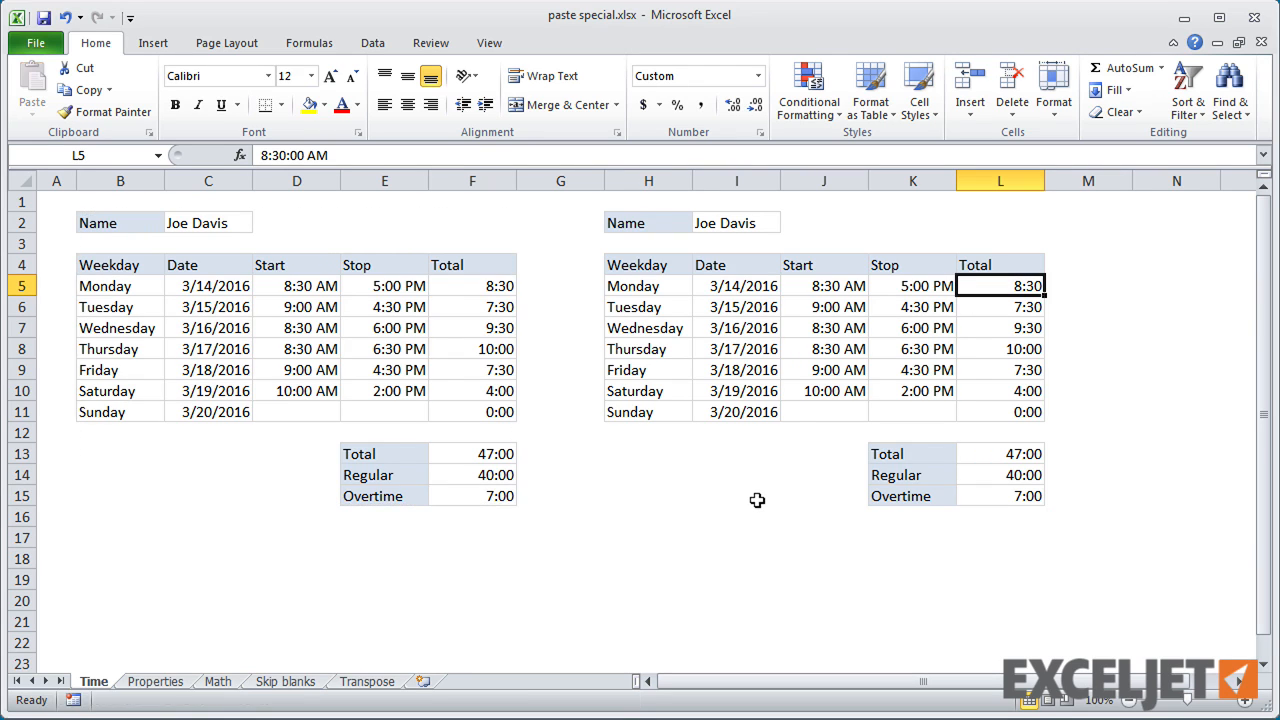
# On the Properties sheet, paste row 9's formats (B9:H9) onto B10:H20, then cancel Paste Special.
pyautogui.click(155, 681)
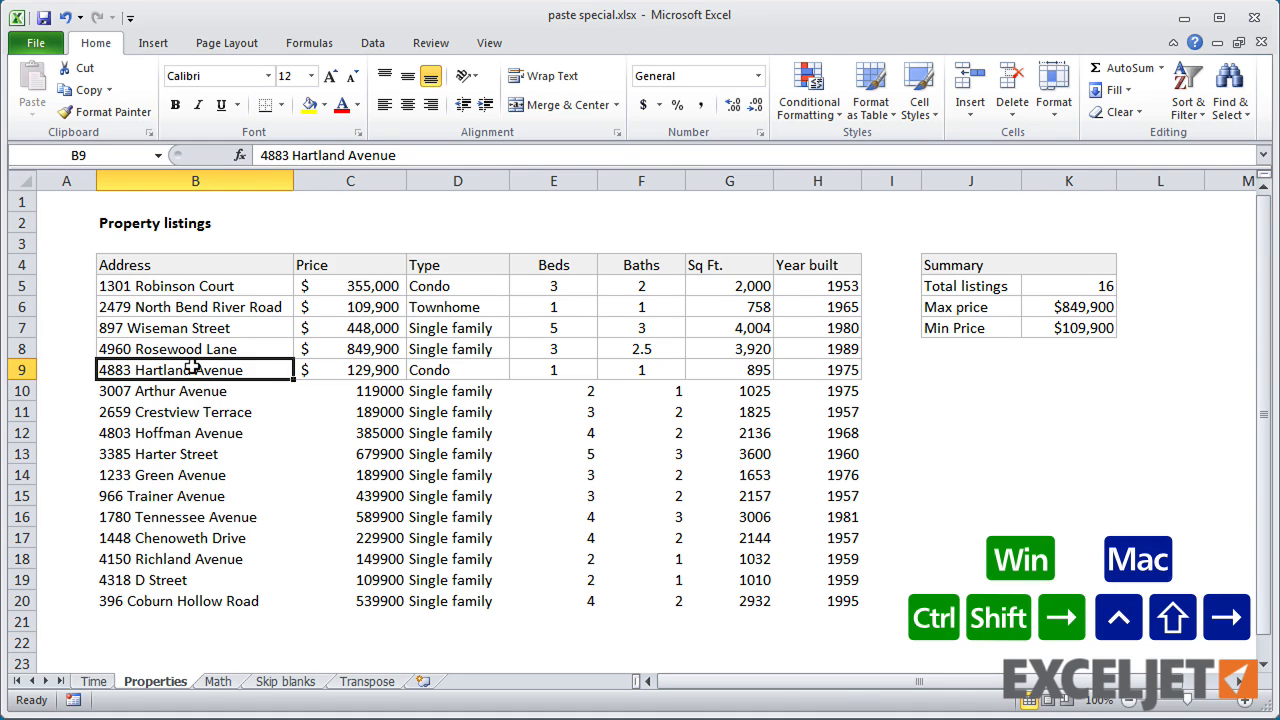
pyautogui.press('ctrl+c')
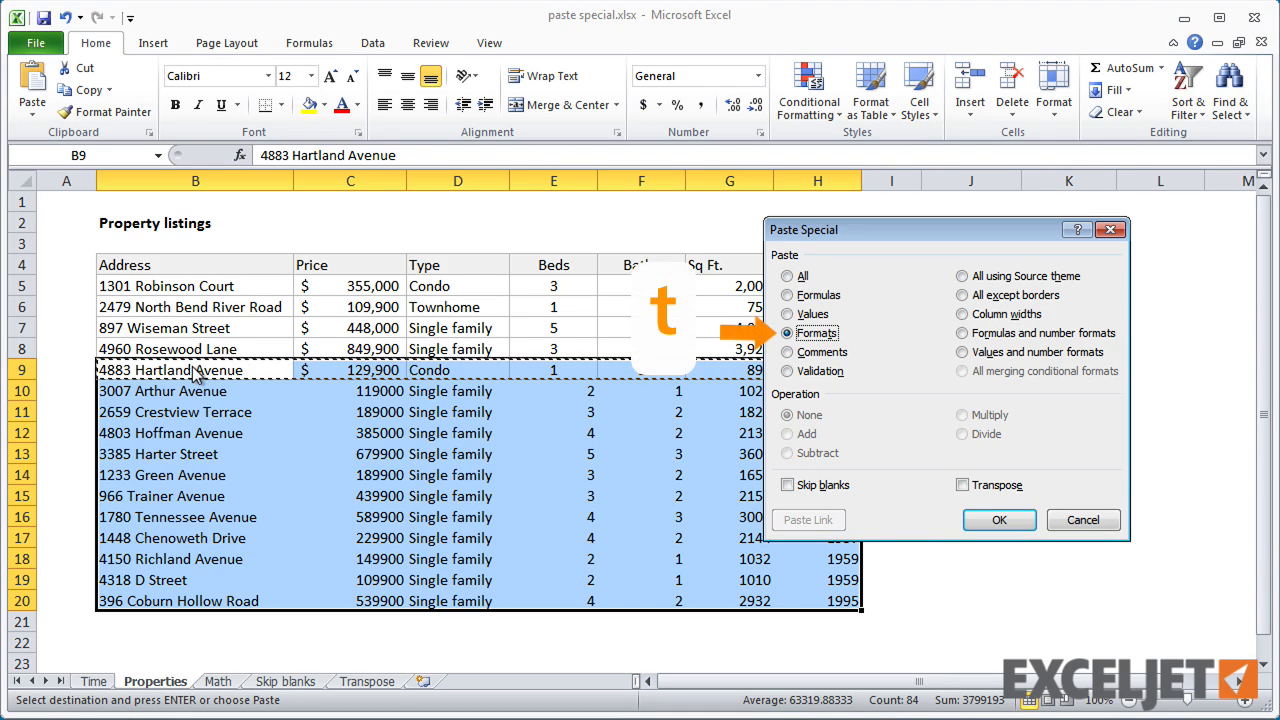
pyautogui.click(998, 519)
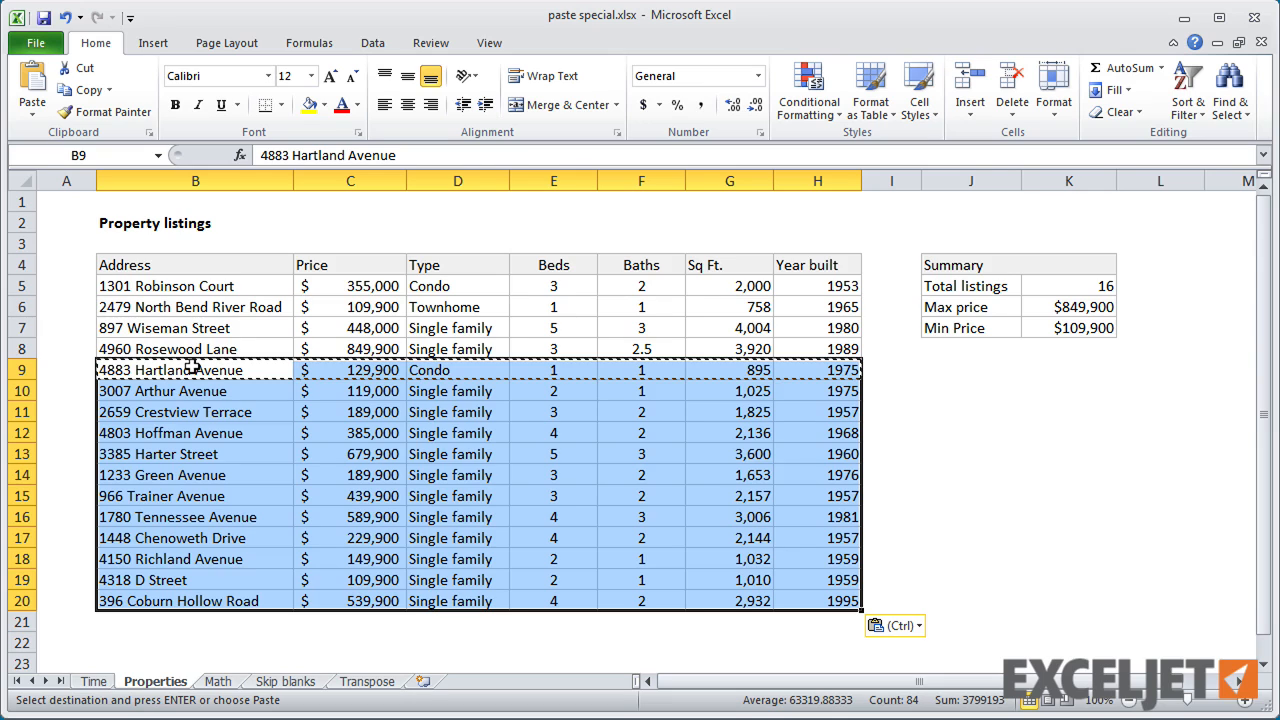
pyautogui.press('ctrl+alt+v')
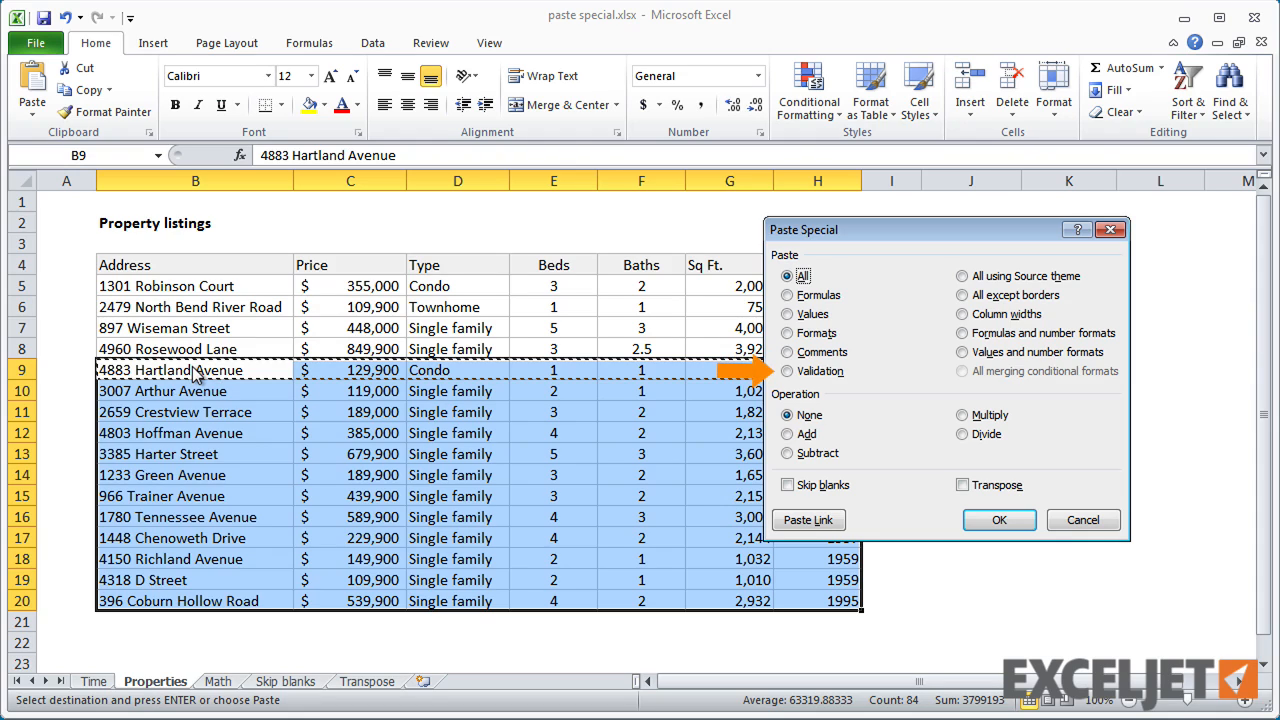
pyautogui.click(963, 294)
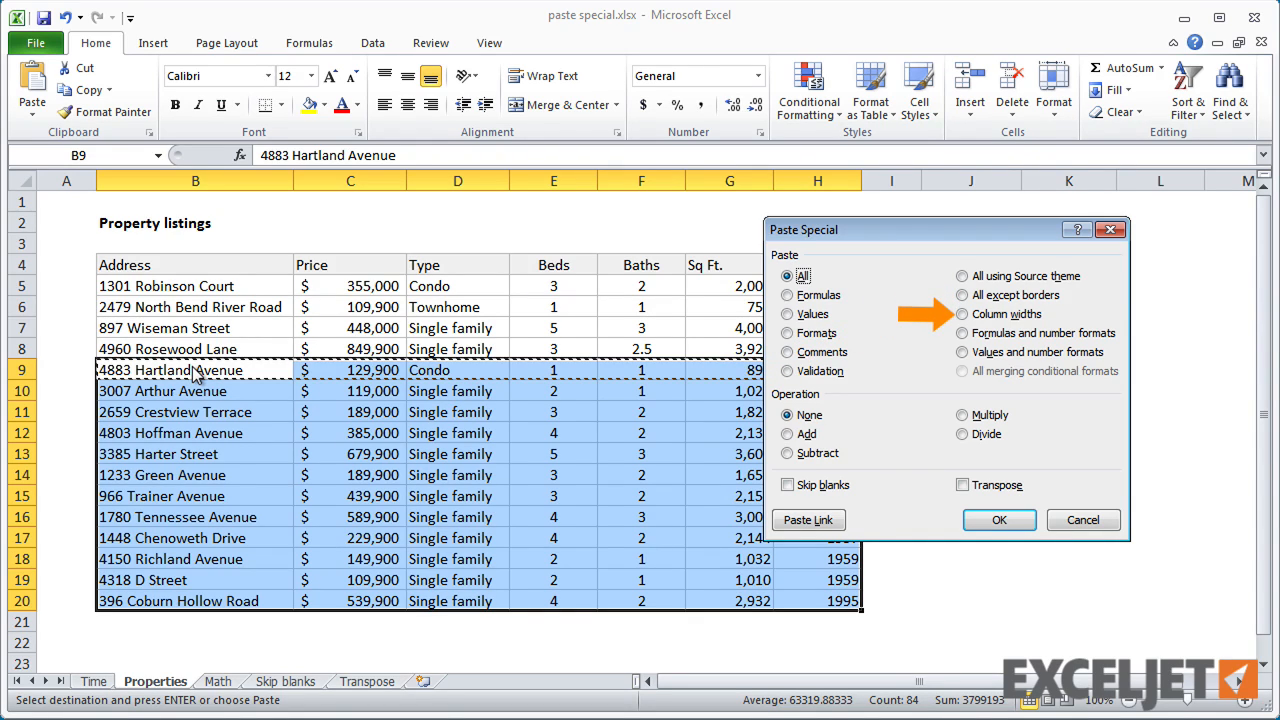
pyautogui.click(998, 519)
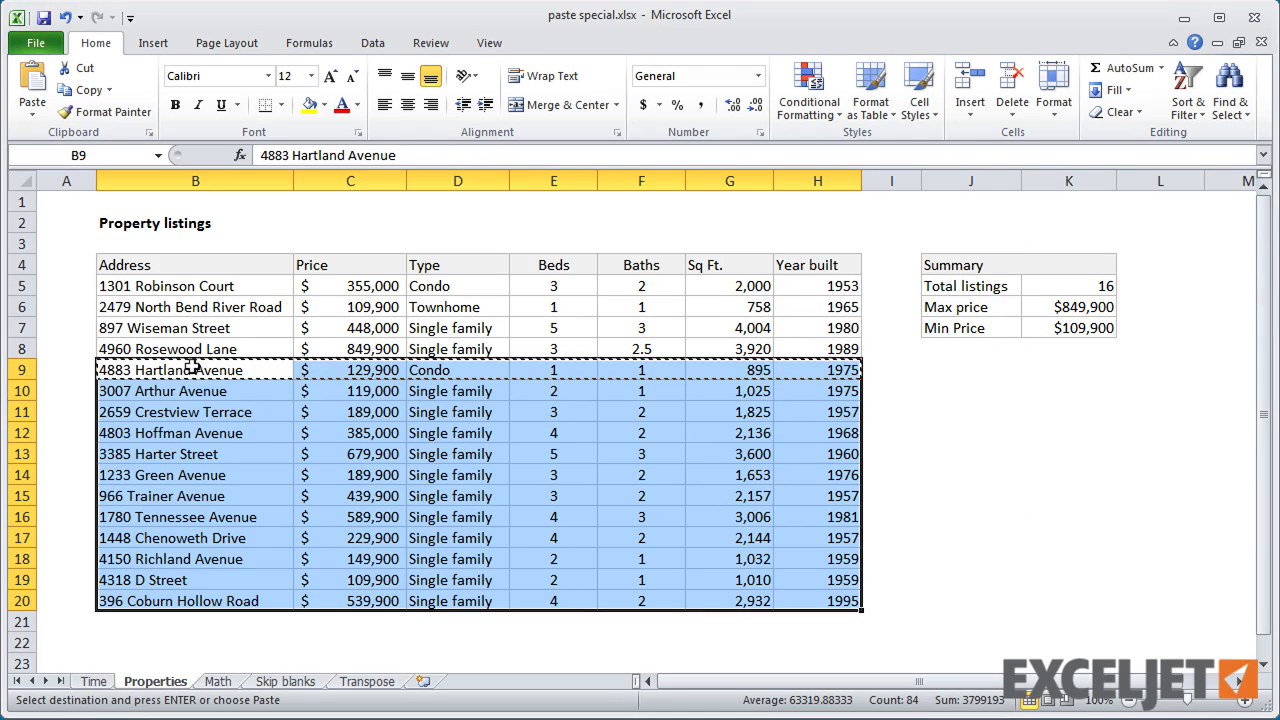
# Duplicate the Properties sheet as Properties (2) and shrink all its columns to width 2.
pyautogui.press('Escape')
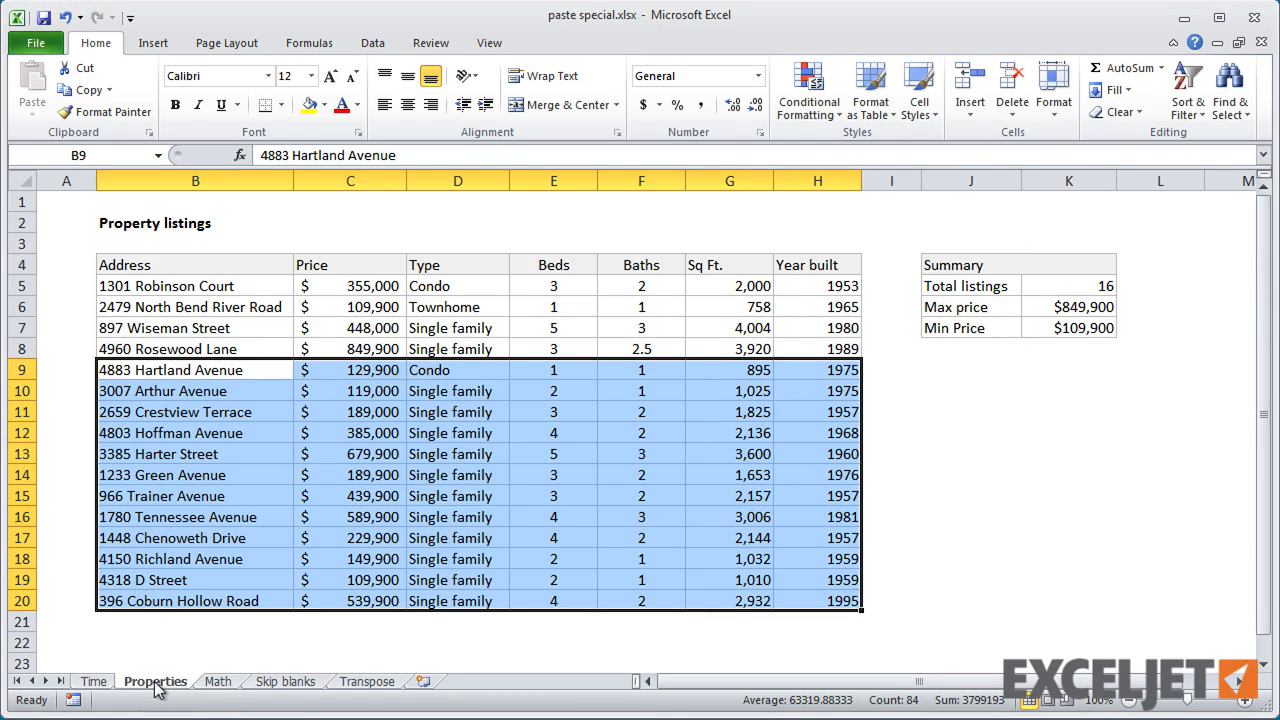
pyautogui.moveTo(155, 681); pyautogui.dragTo(245, 681)
pyautogui.write('2')
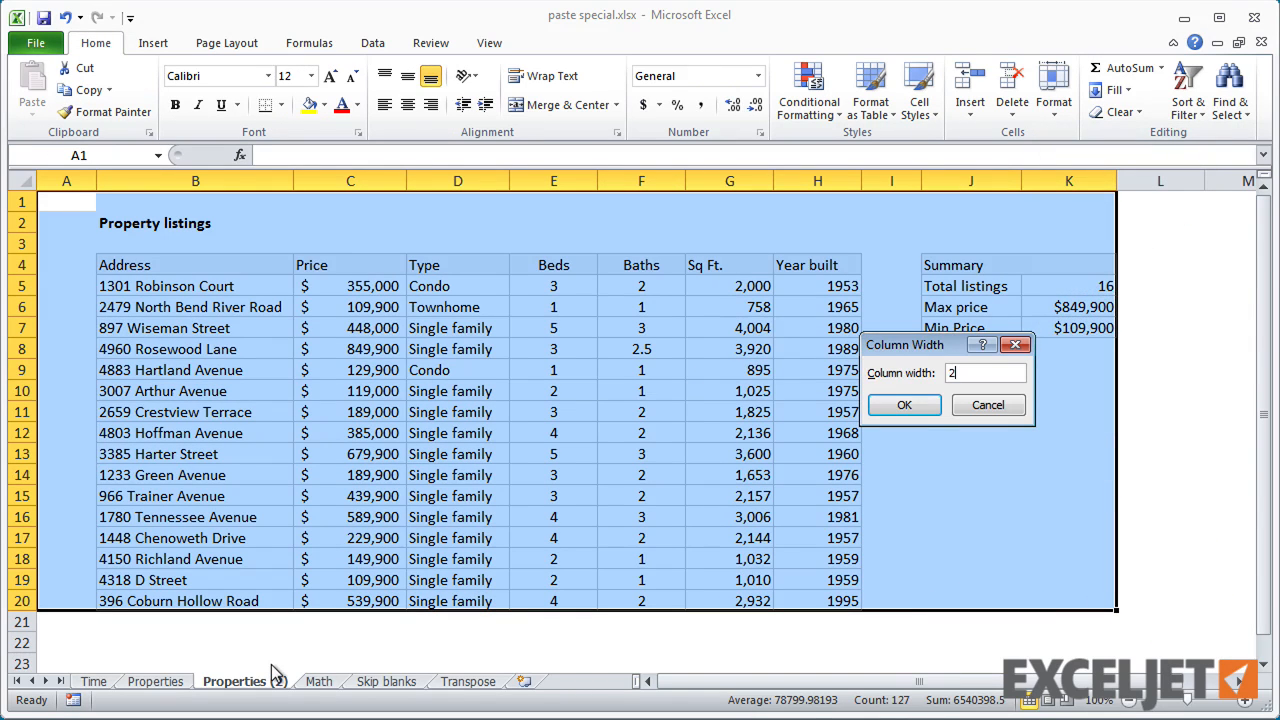
pyautogui.click(903, 405)
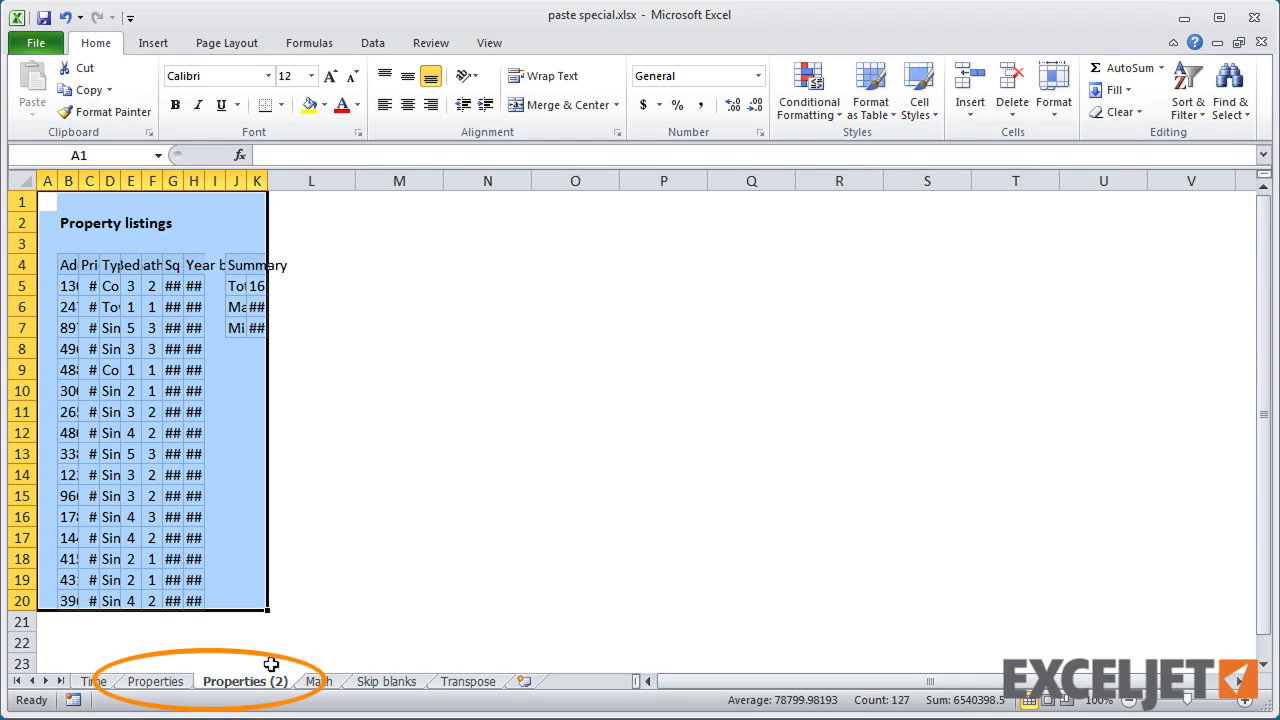
# Copy the original Properties sheet and paste its column widths onto Properties (2).
pyautogui.click(155, 681)
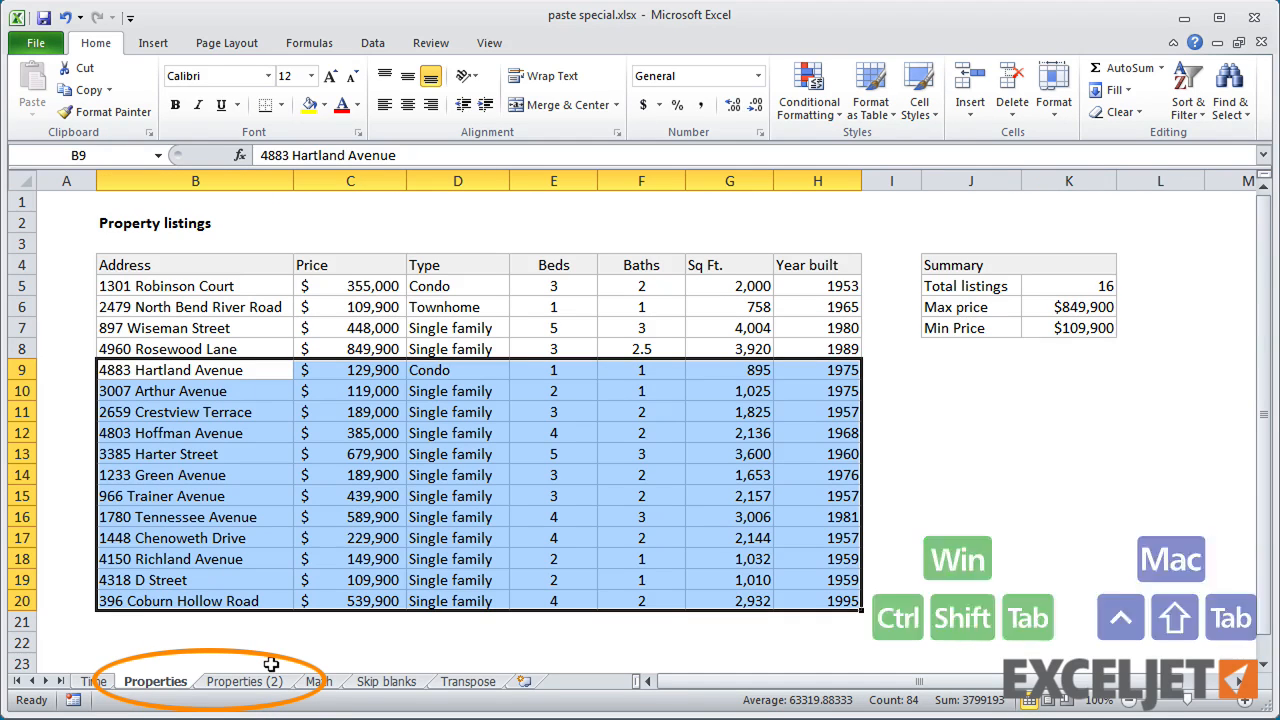
pyautogui.press('Ctrl+Home')
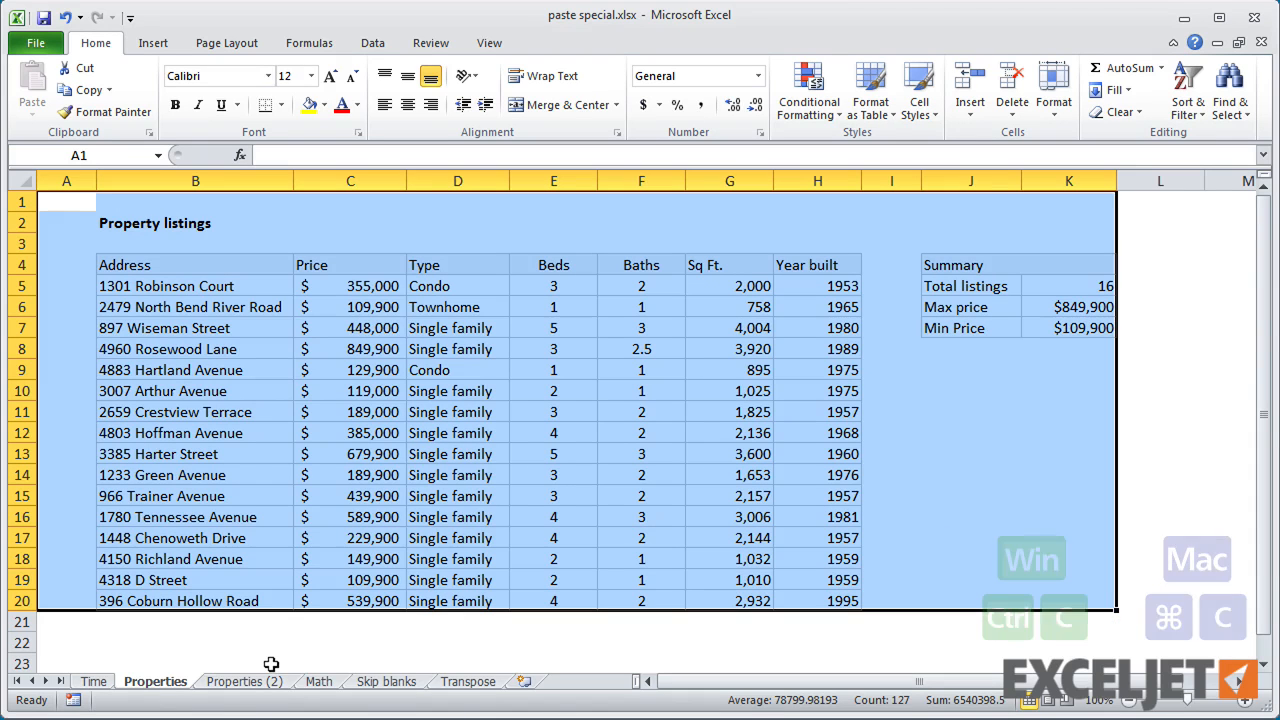
pyautogui.press('ctrl+c')
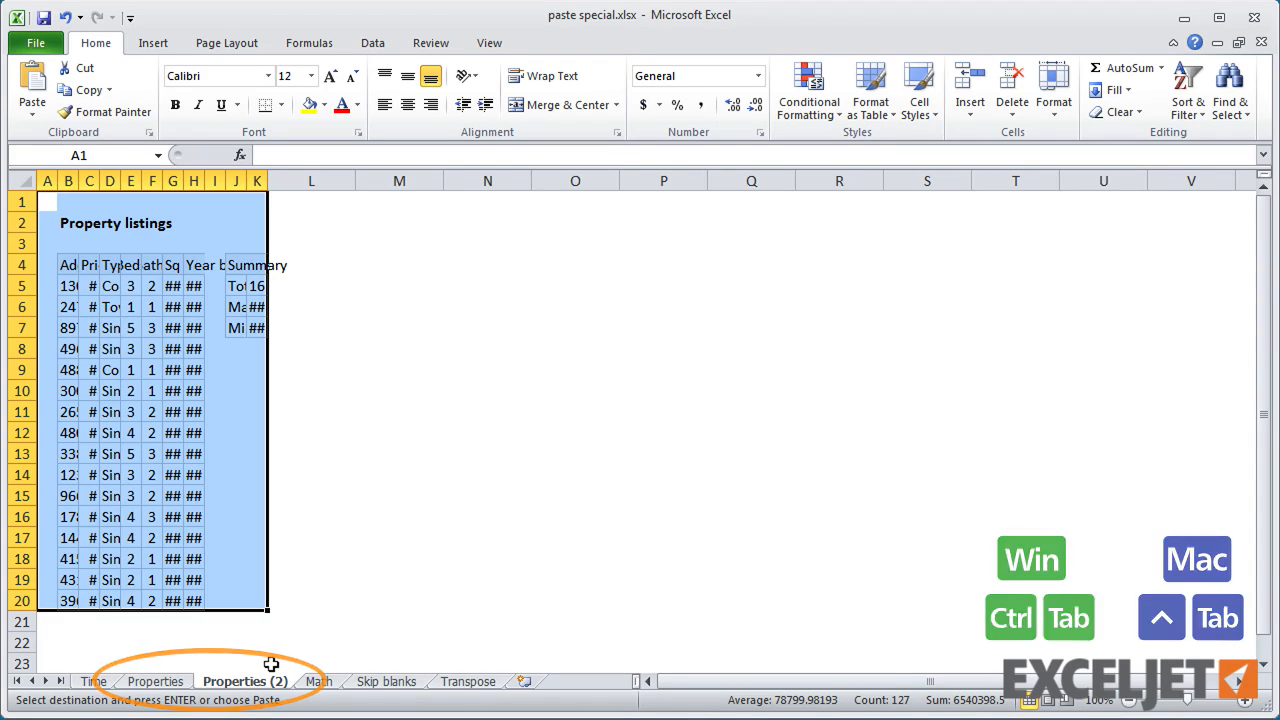
pyautogui.press('ctrl+alt+v')
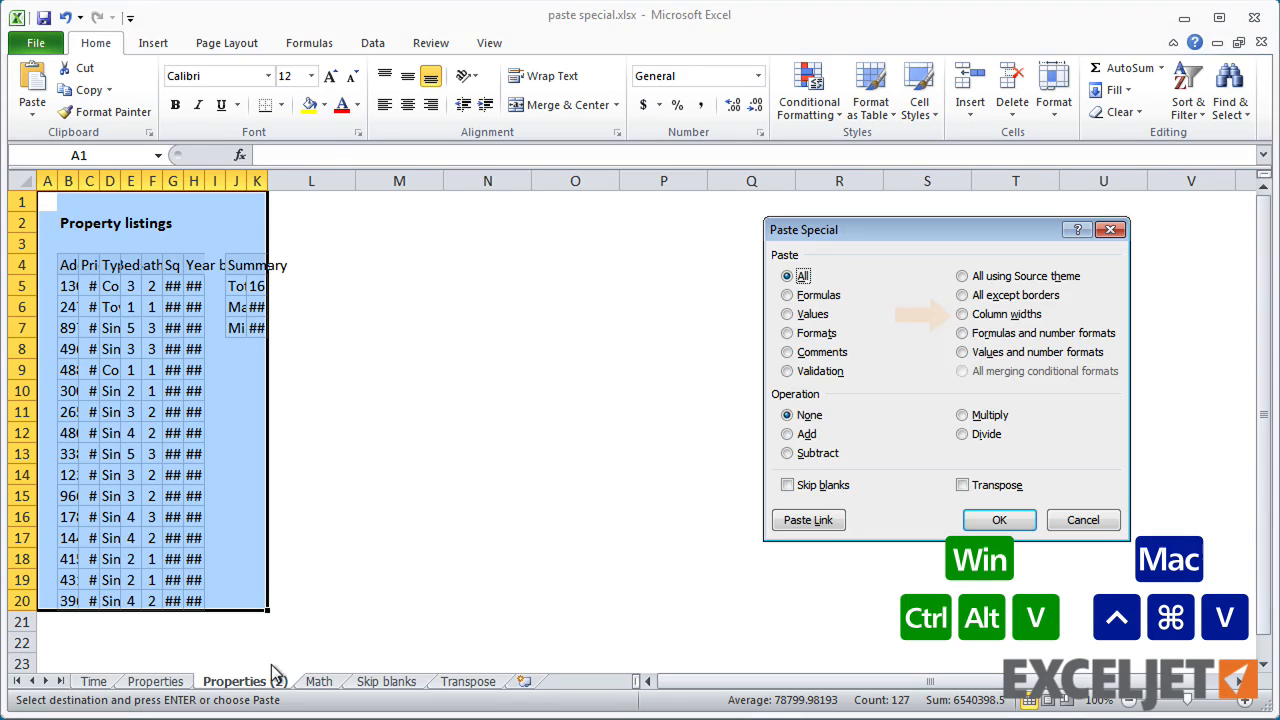
pyautogui.click(962, 314)
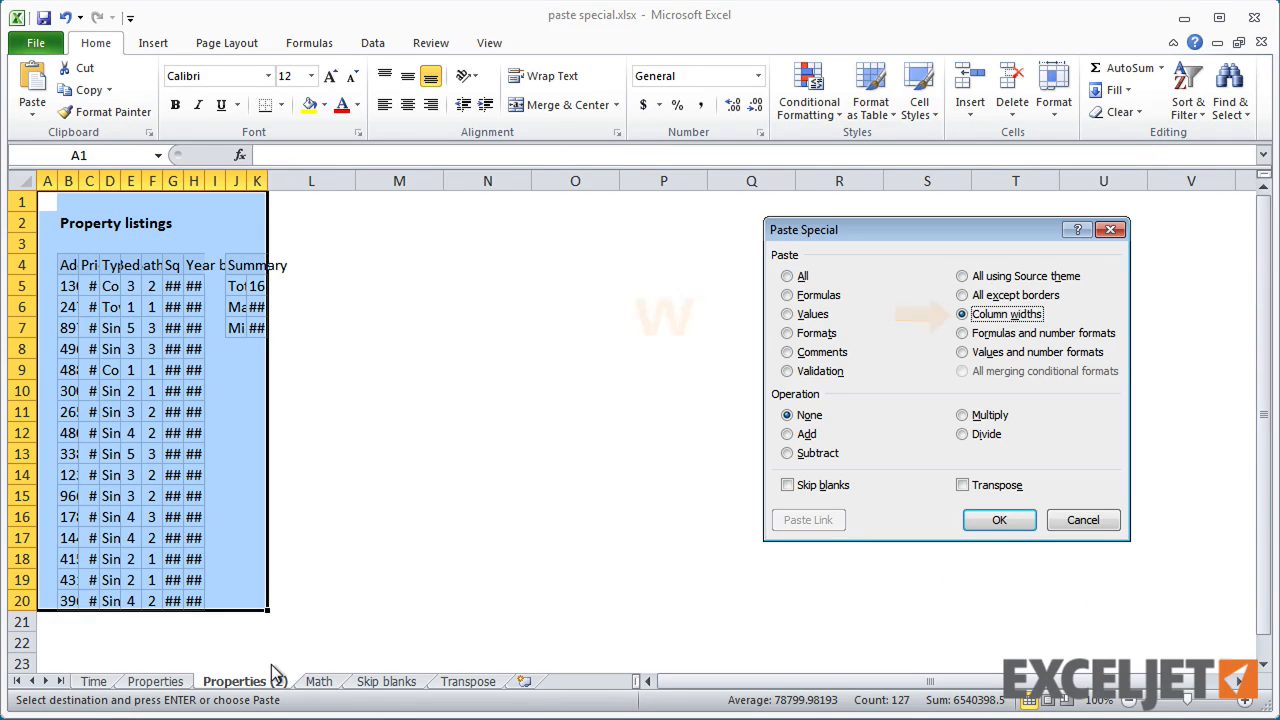
pyautogui.click(998, 519)
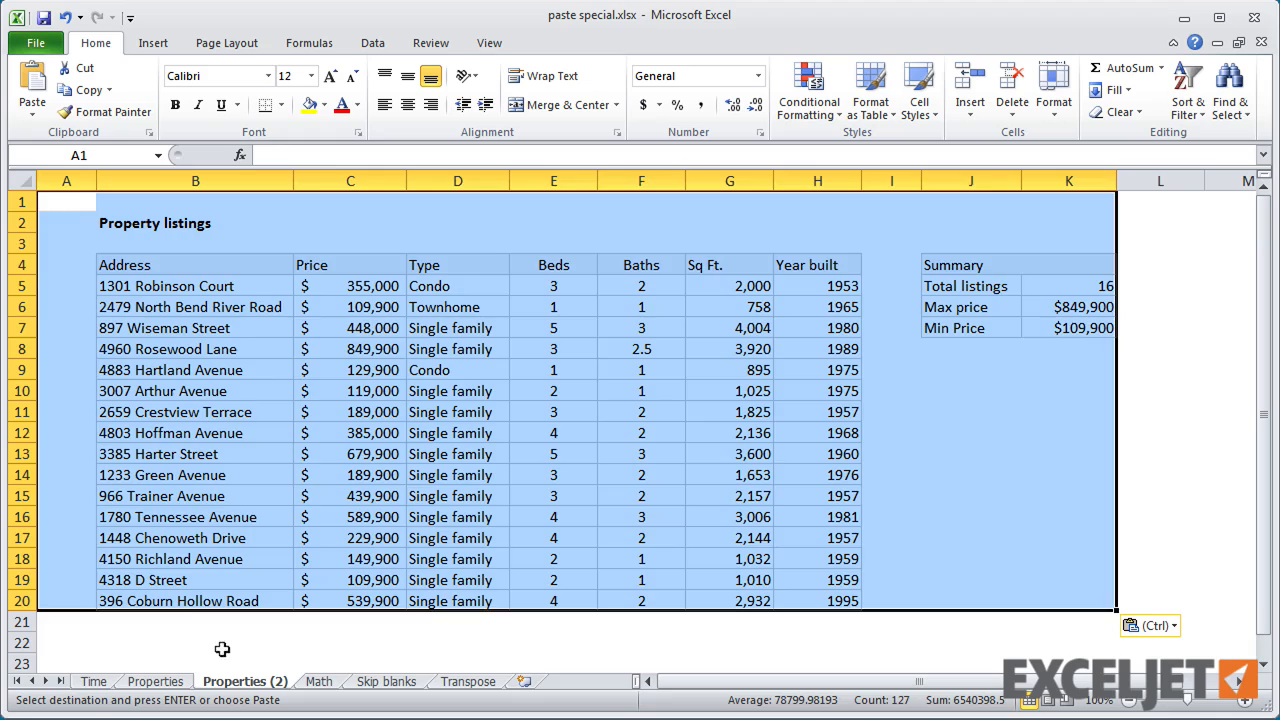
pyautogui.click(195, 642)
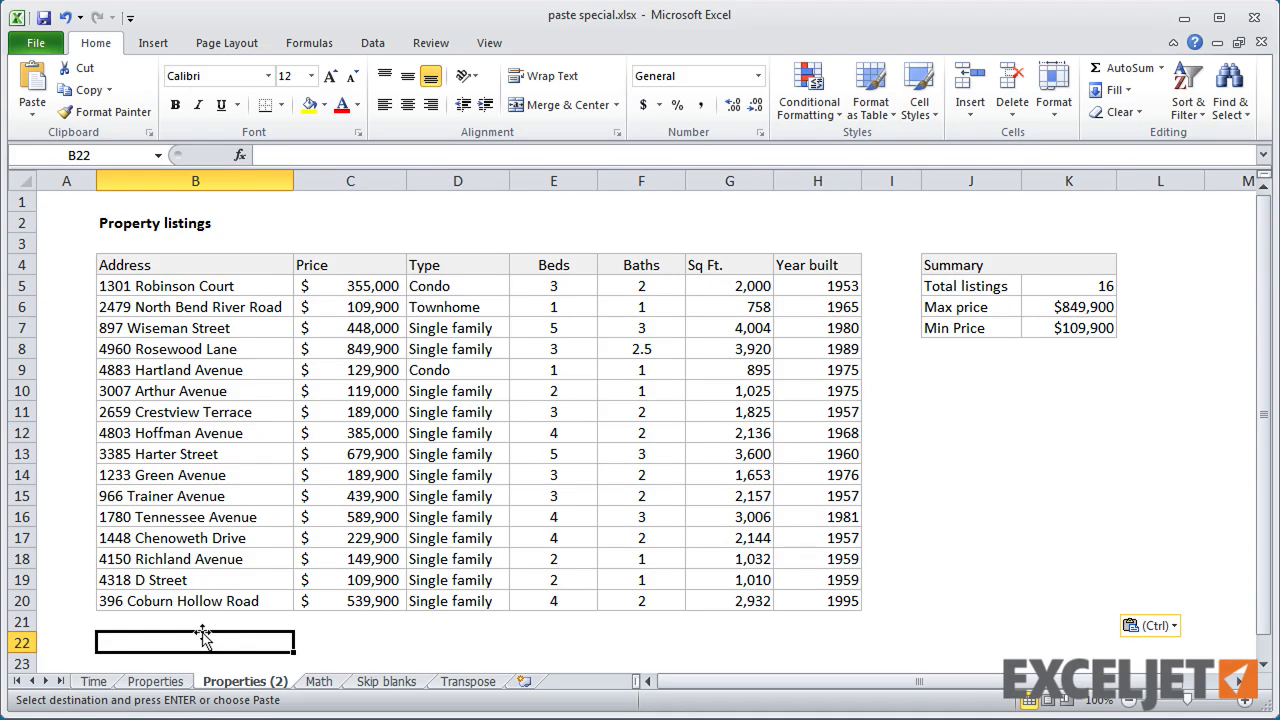
# On the Math sheet, add C14's 7 to the trip dates C7:C12 via Paste Special Add.
pyautogui.click(319, 681)
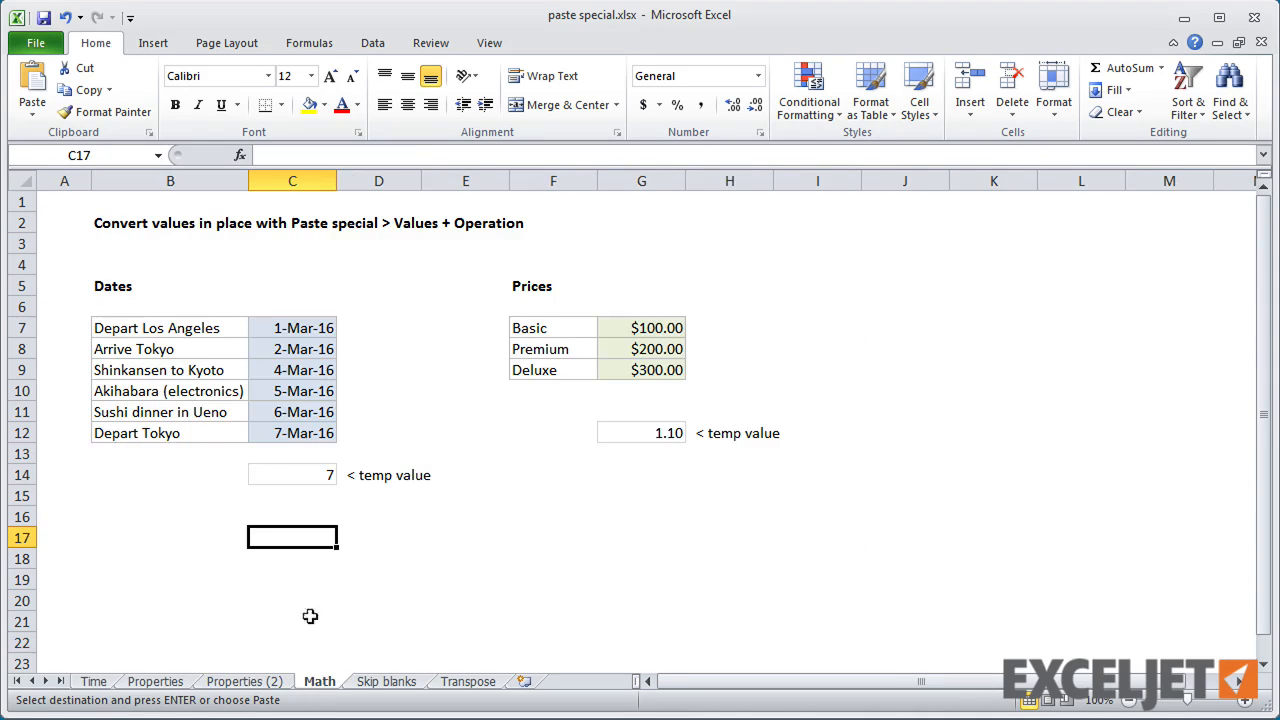
pyautogui.moveTo(303, 475)
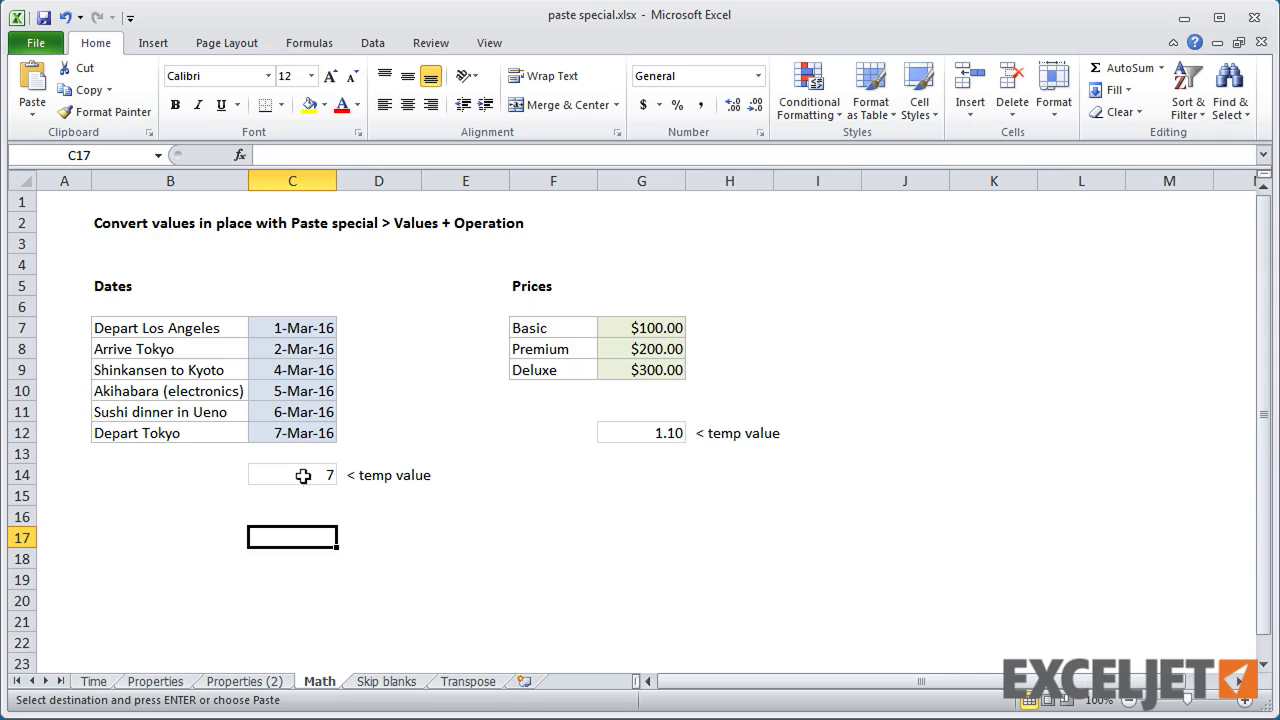
pyautogui.click(292, 475)
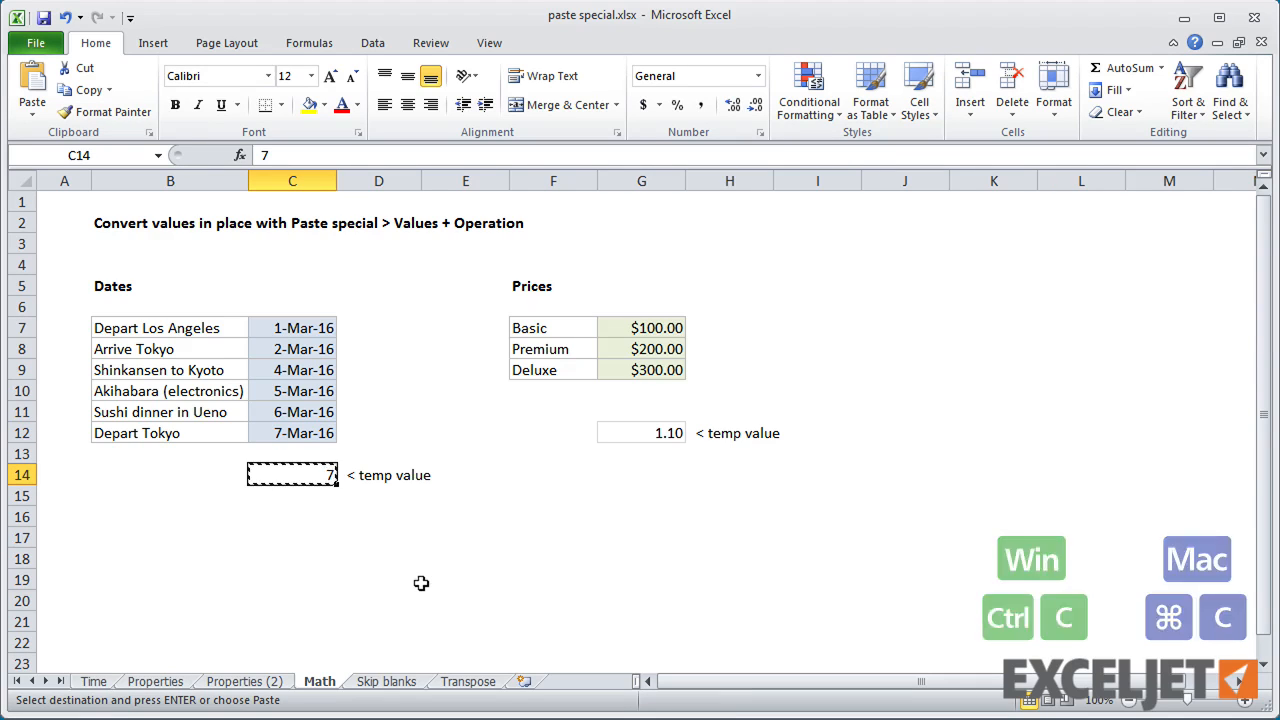
pyautogui.moveTo(292, 327); pyautogui.dragTo(292, 412)
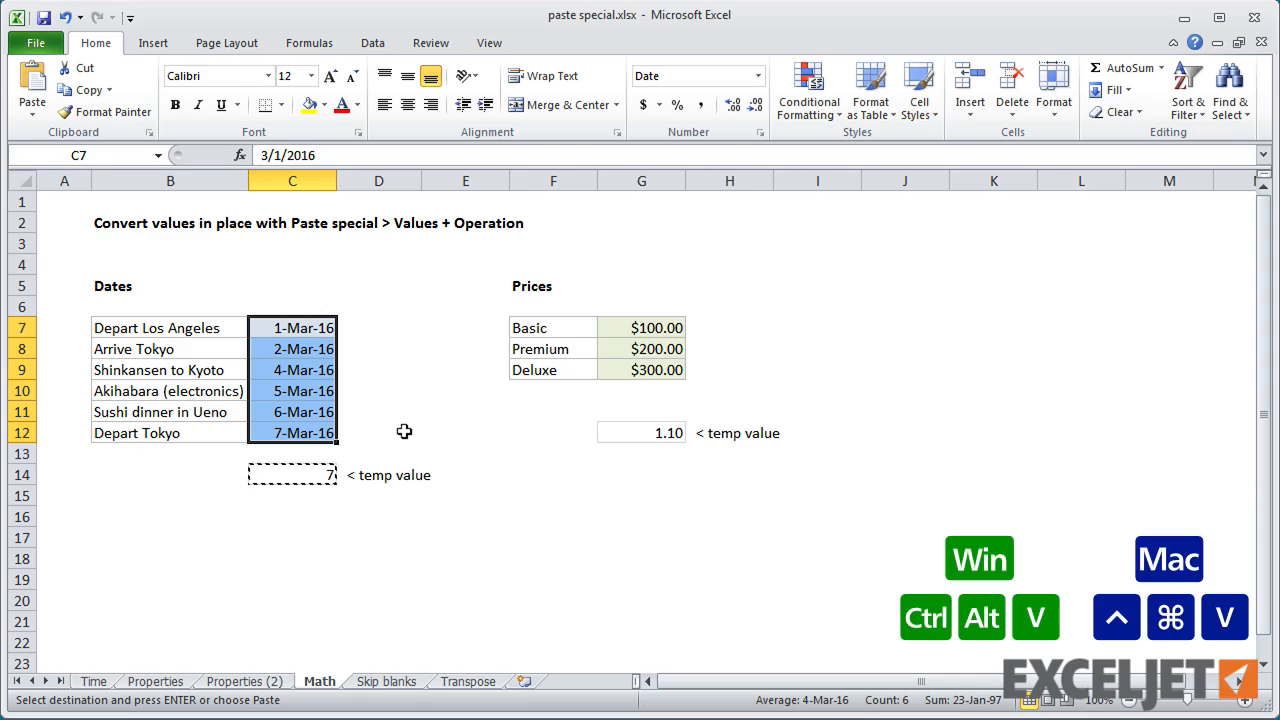
pyautogui.press('ctrl+alt+v')
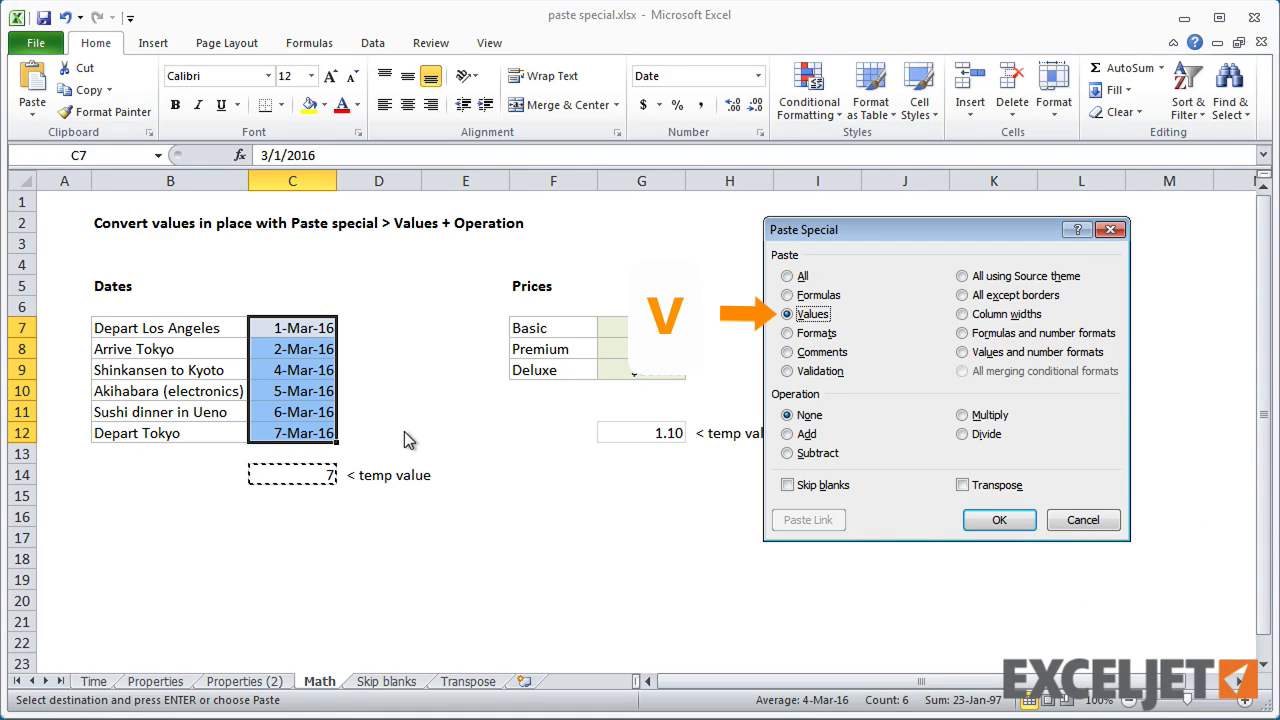
pyautogui.click(788, 433)
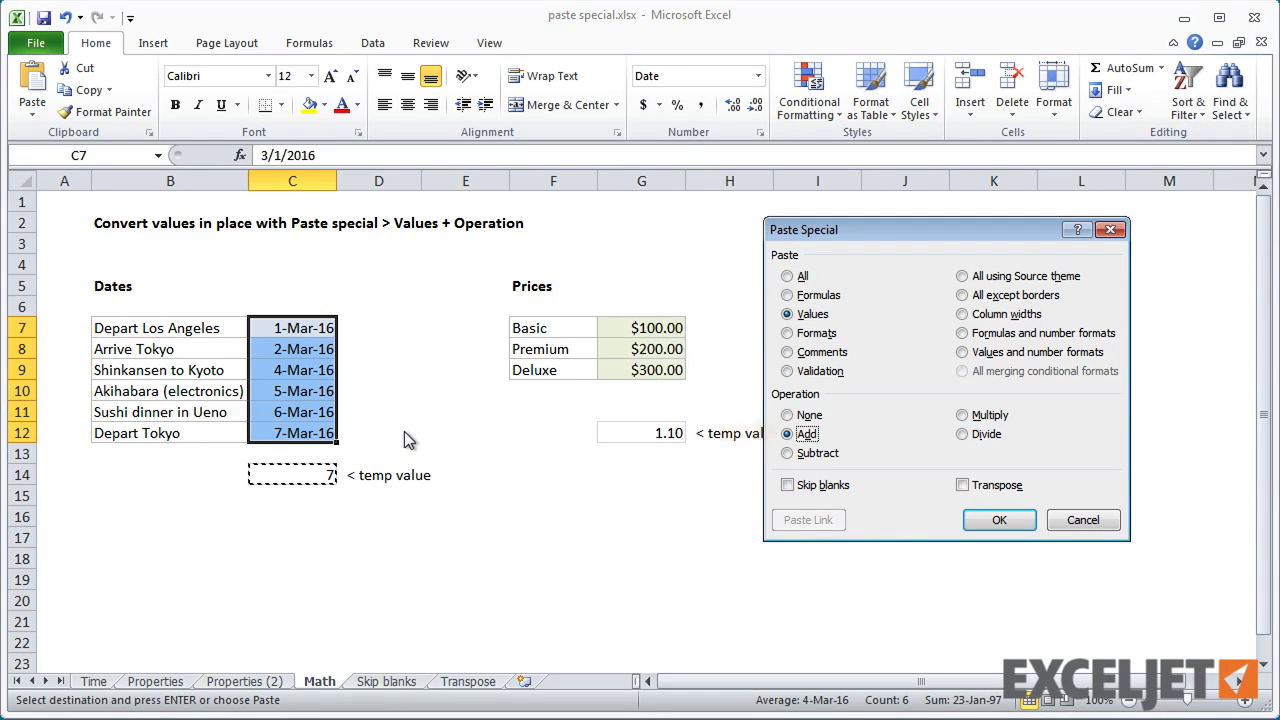
pyautogui.click(998, 519)
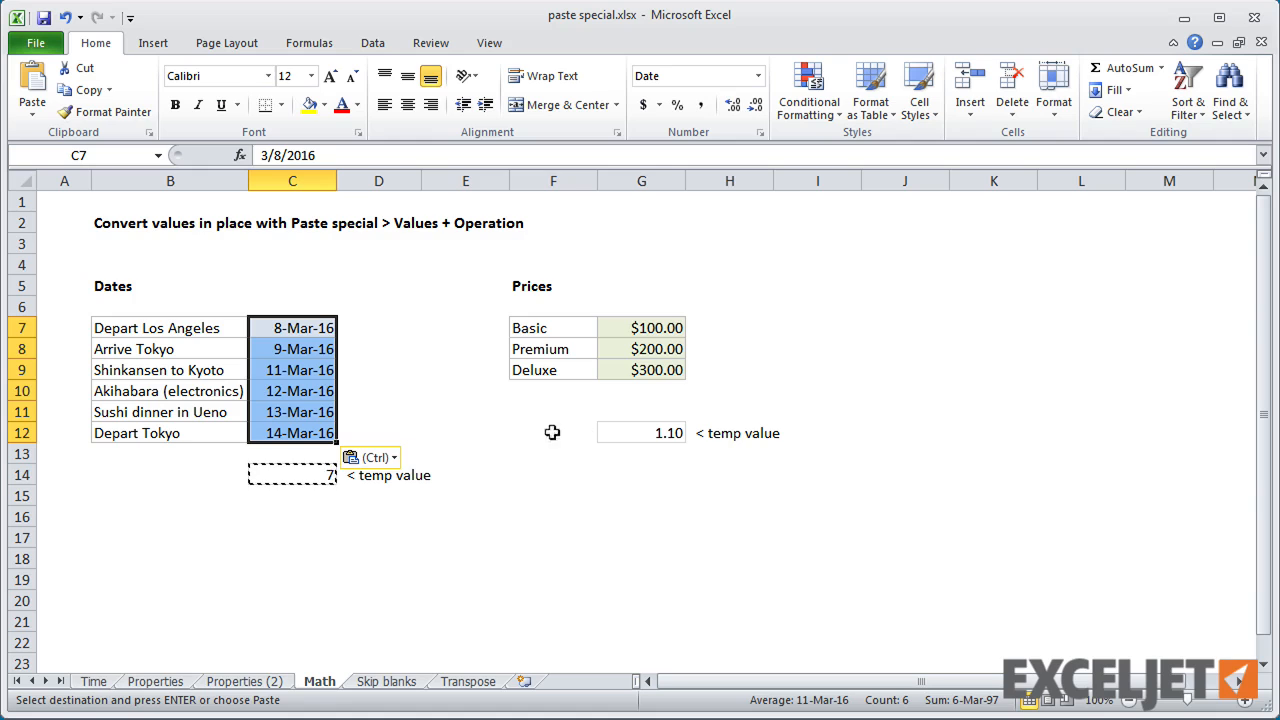
# Multiply the prices G7:G9 by G12's 1.10 using Paste Special Values and Multiply.
pyautogui.click(641, 432)
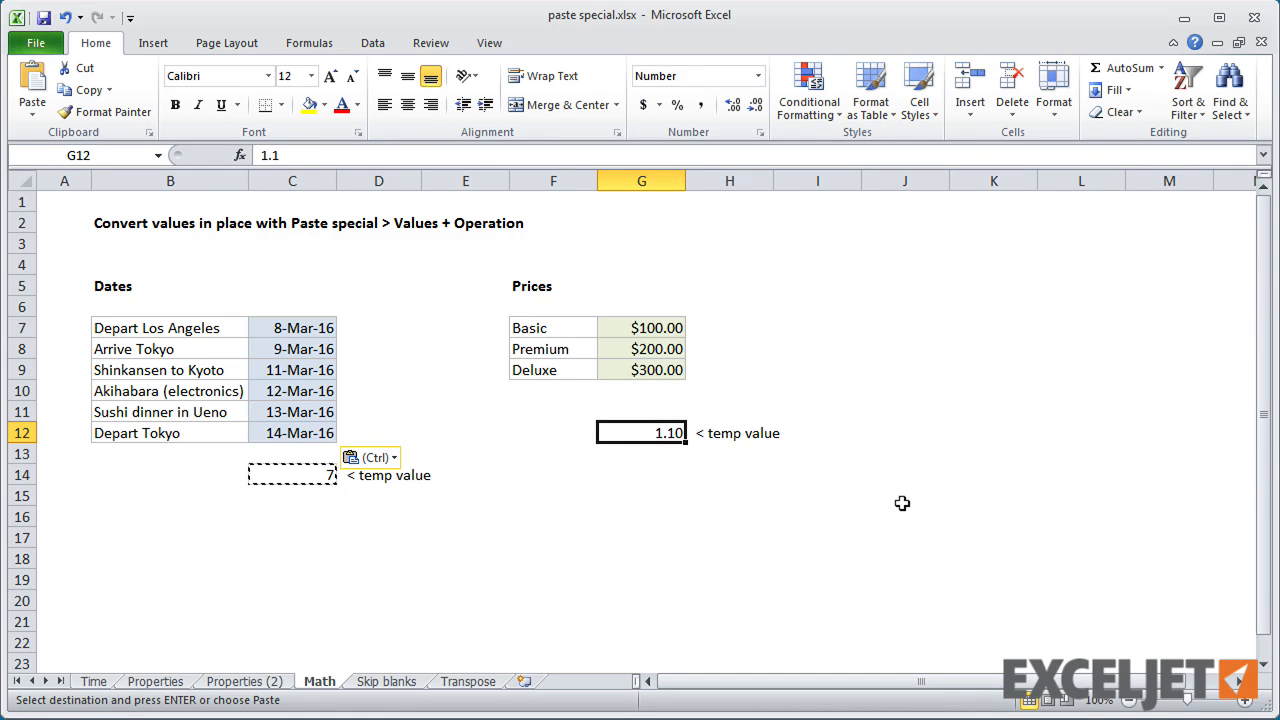
pyautogui.moveTo(641, 327); pyautogui.dragTo(641, 369)
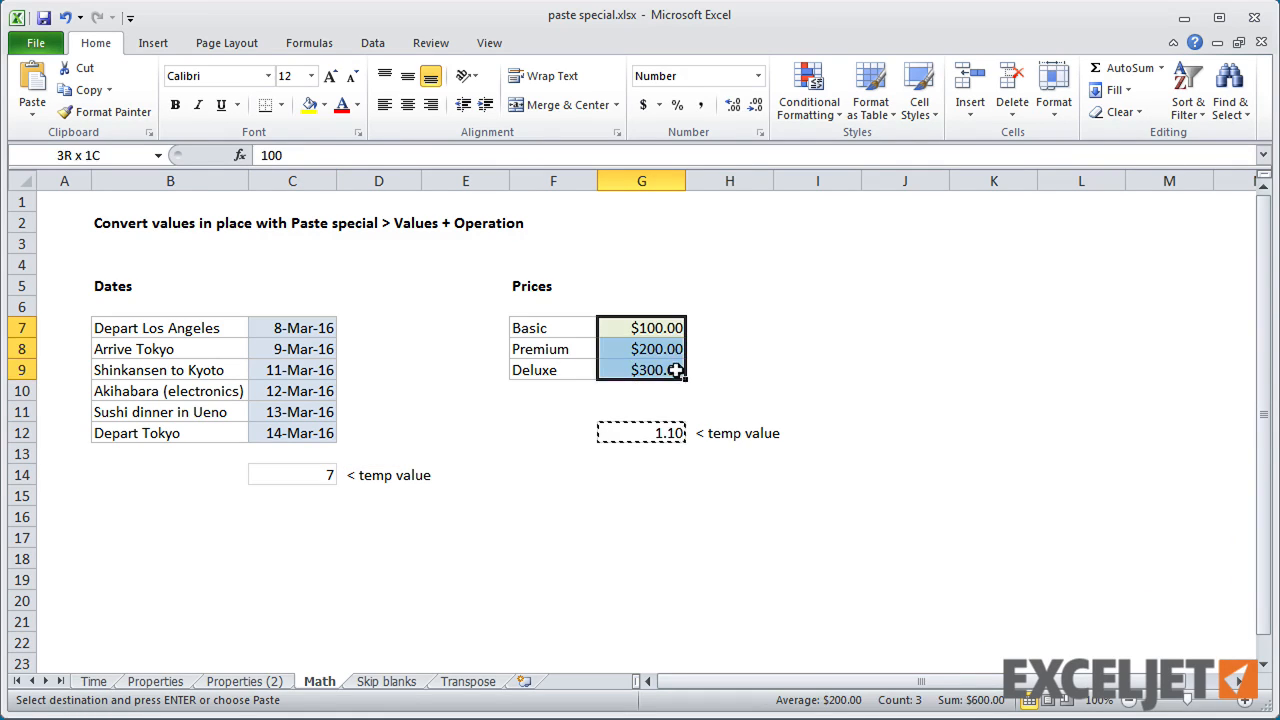
pyautogui.press('ctrl+alt+v')
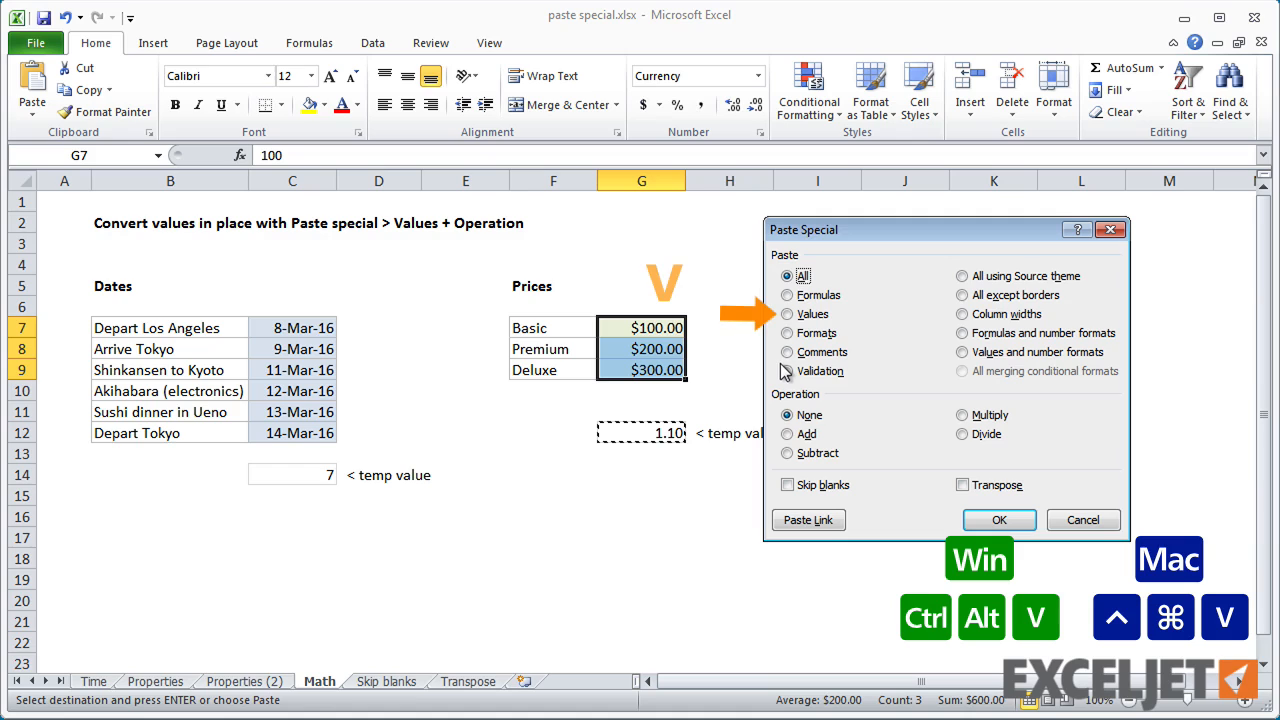
pyautogui.click(788, 314)
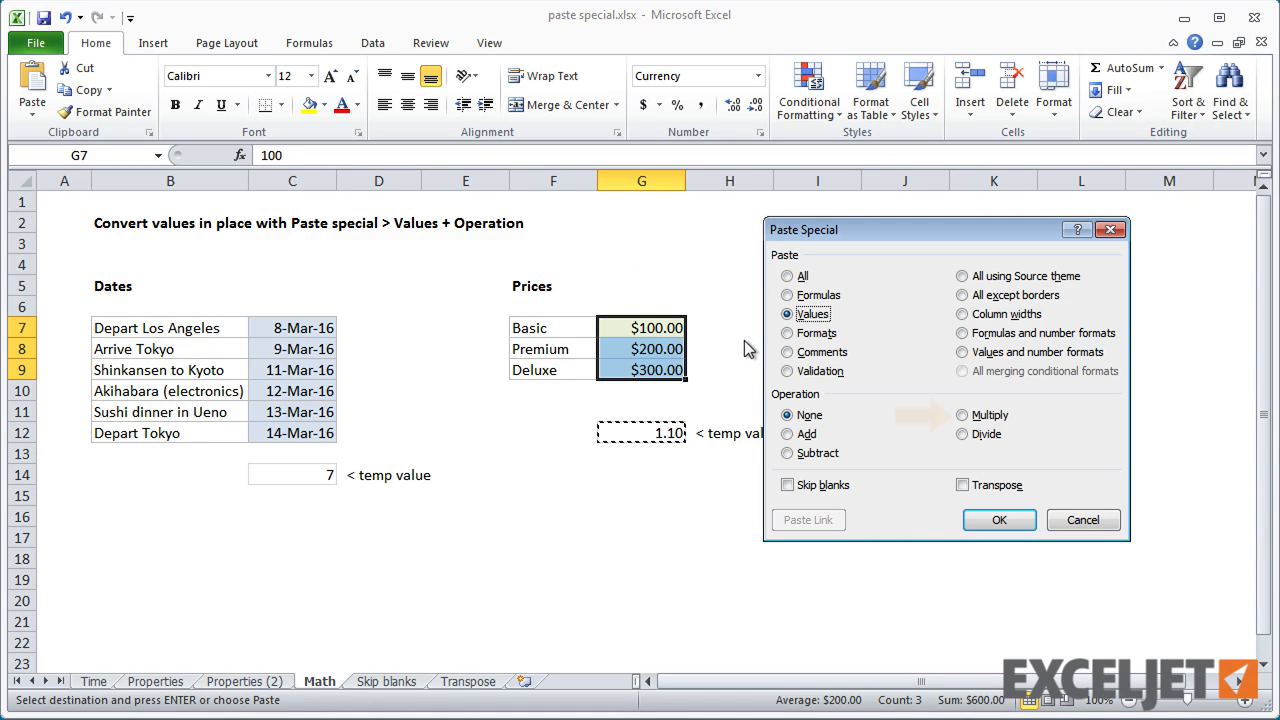
pyautogui.click(998, 519)
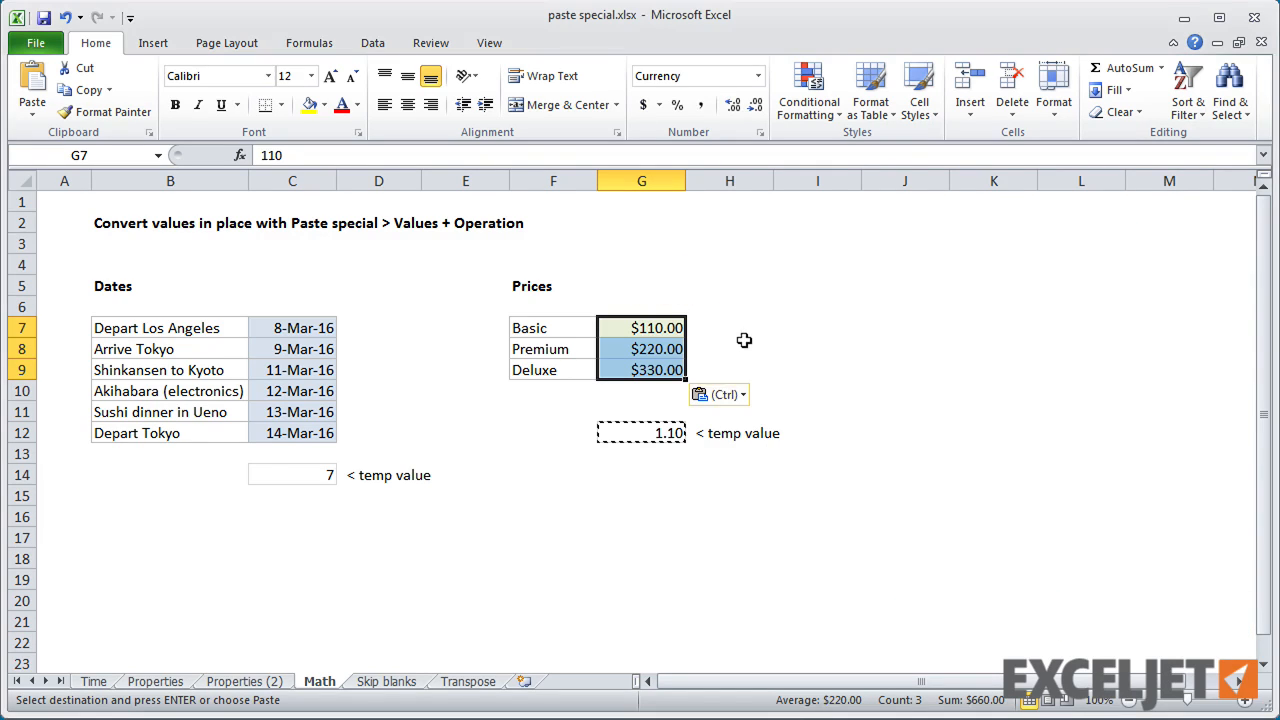
pyautogui.moveTo(579, 487)
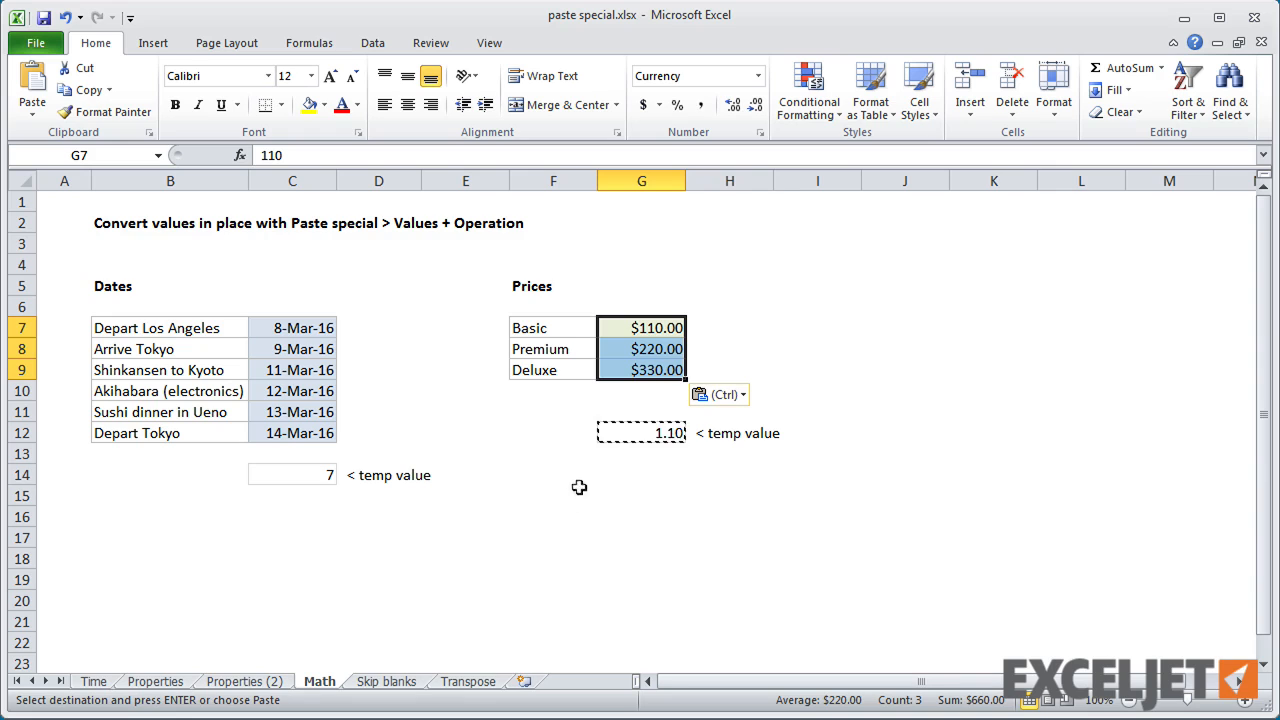
pyautogui.click(385, 681)
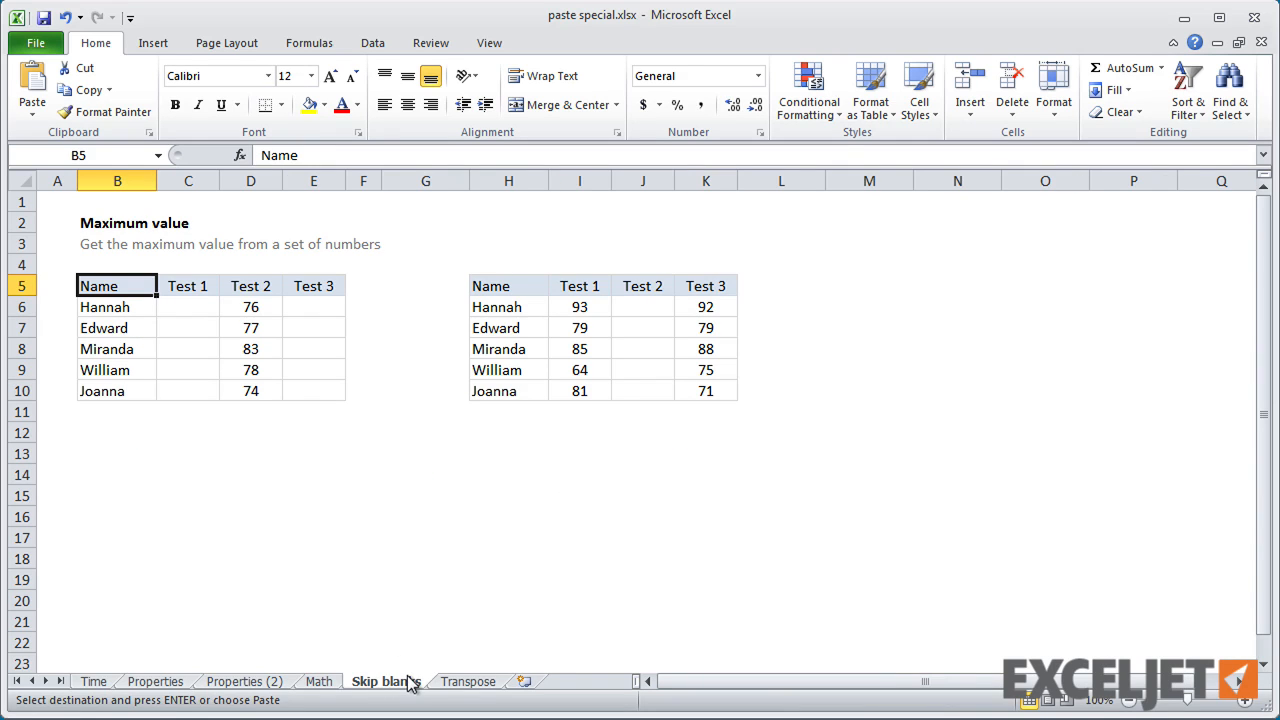
# Paste the left test scores B5:E10 into H5 with Skip blanks enabled.
pyautogui.press('ctrl+a')
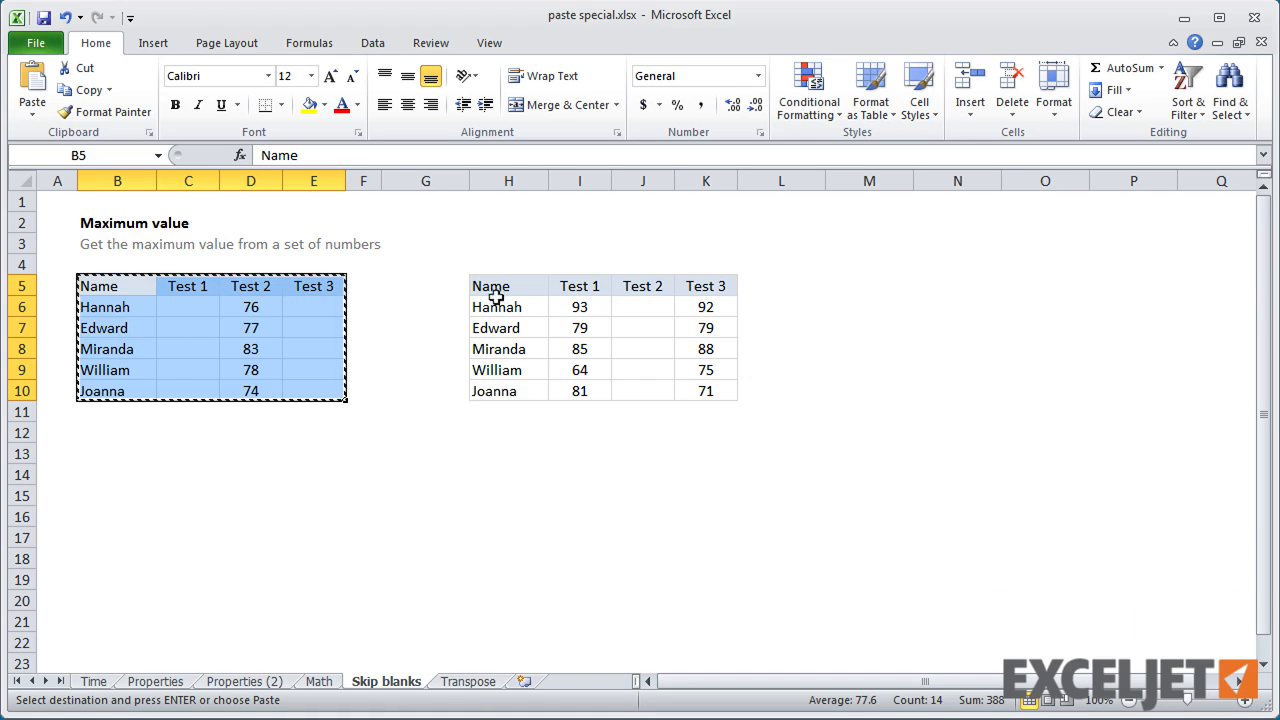
pyautogui.press('ctrl+alt+v')
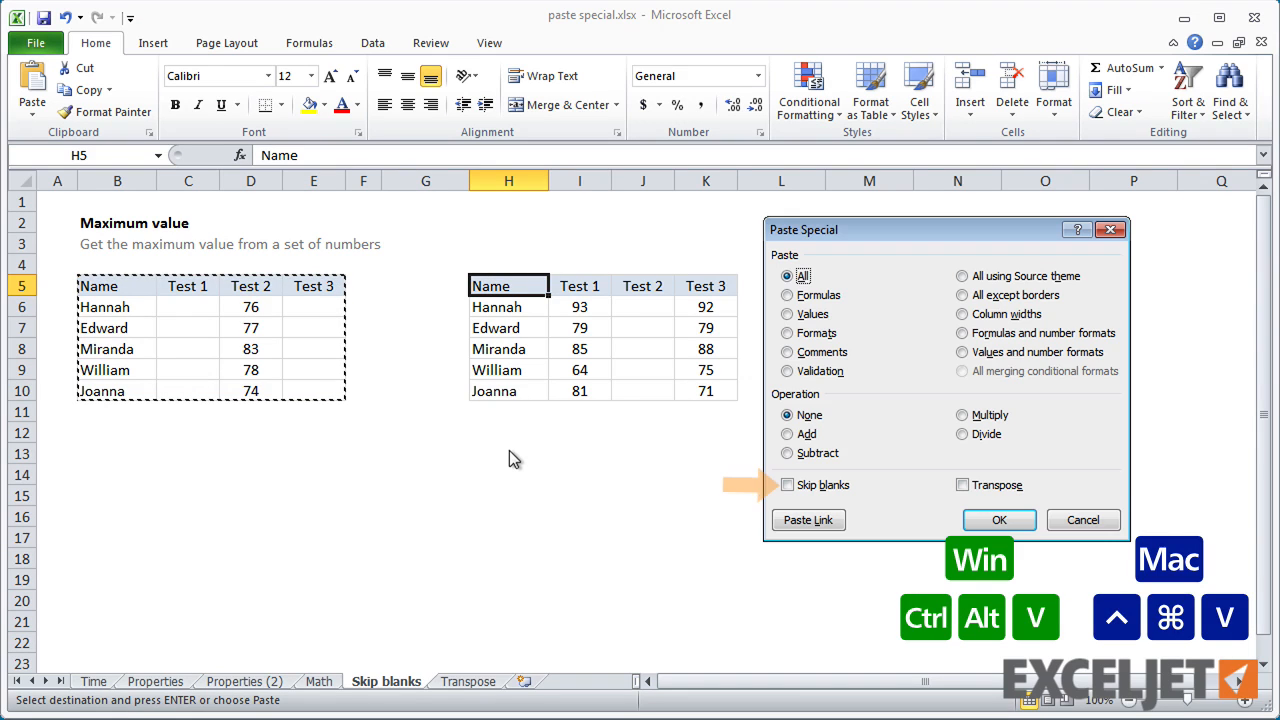
pyautogui.click(788, 485)
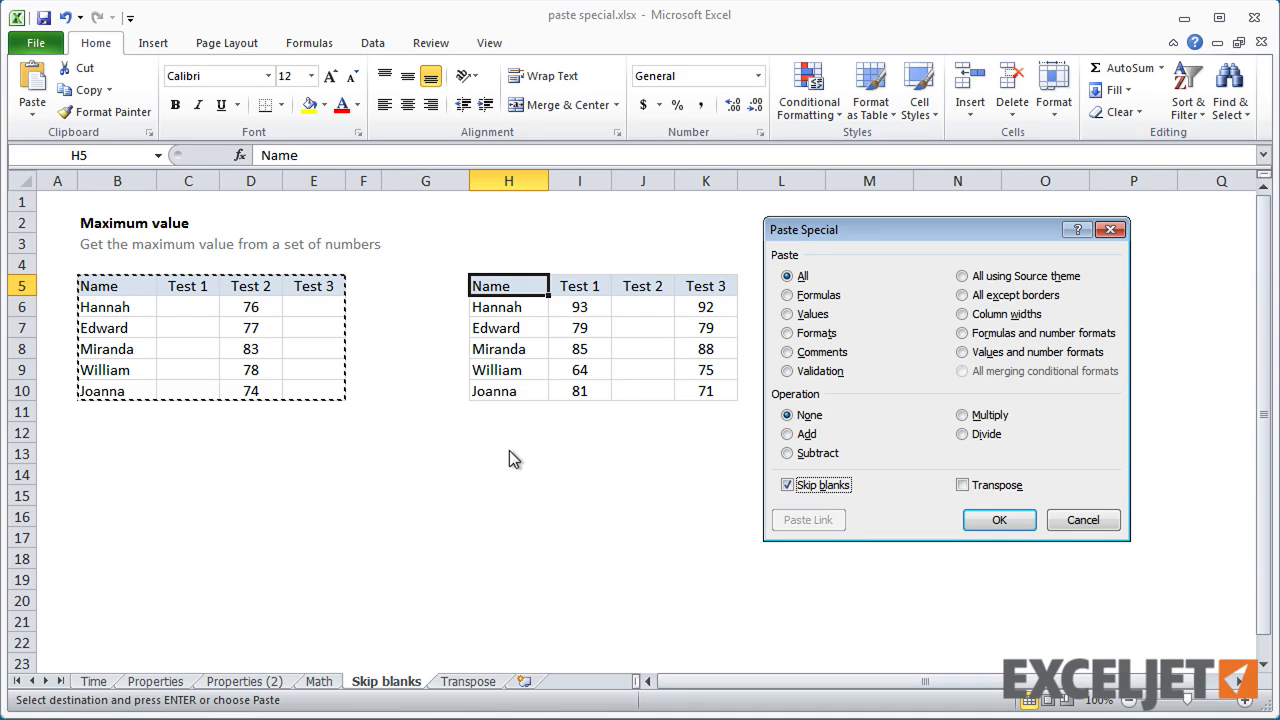
pyautogui.click(998, 519)
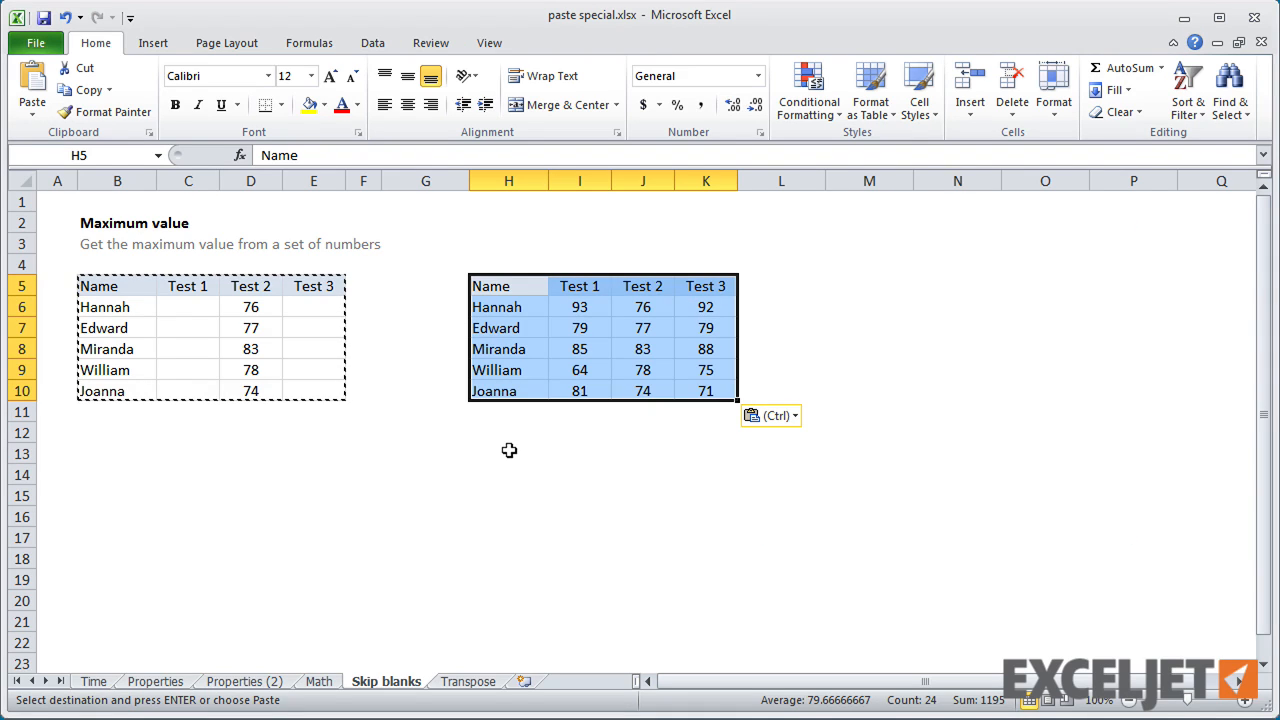
pyautogui.moveTo(467, 653)
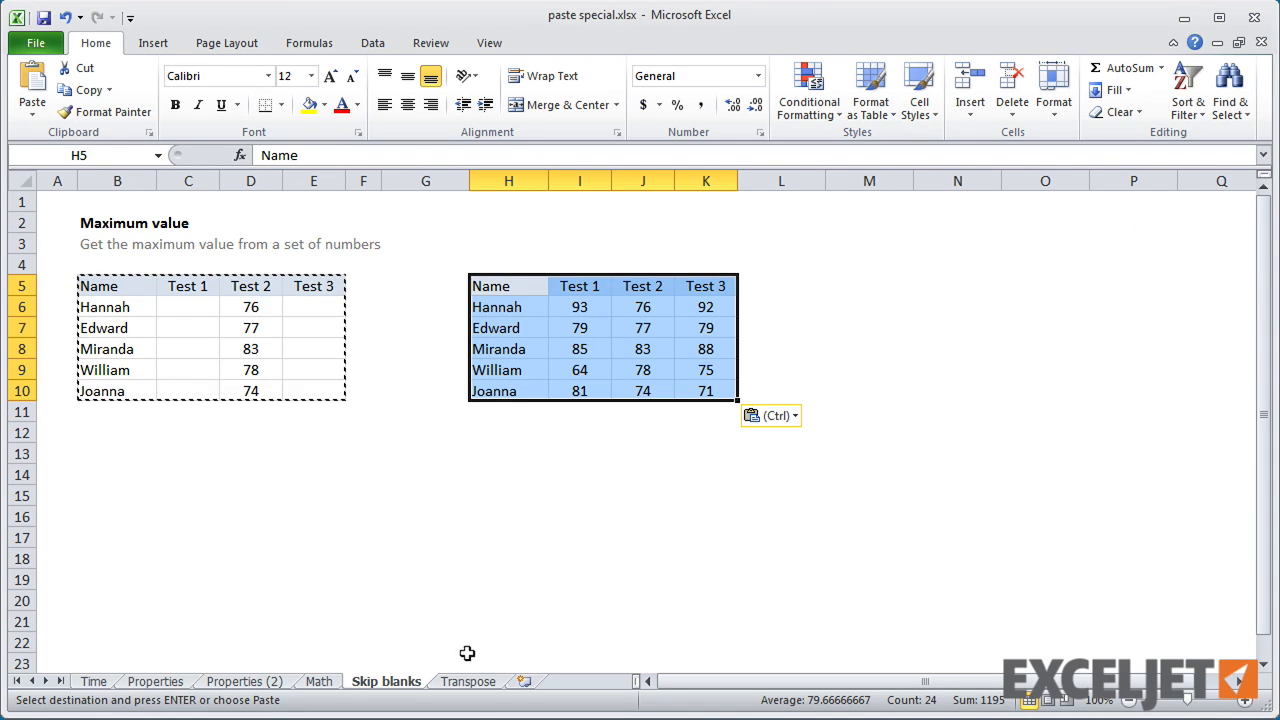
pyautogui.click(467, 681)
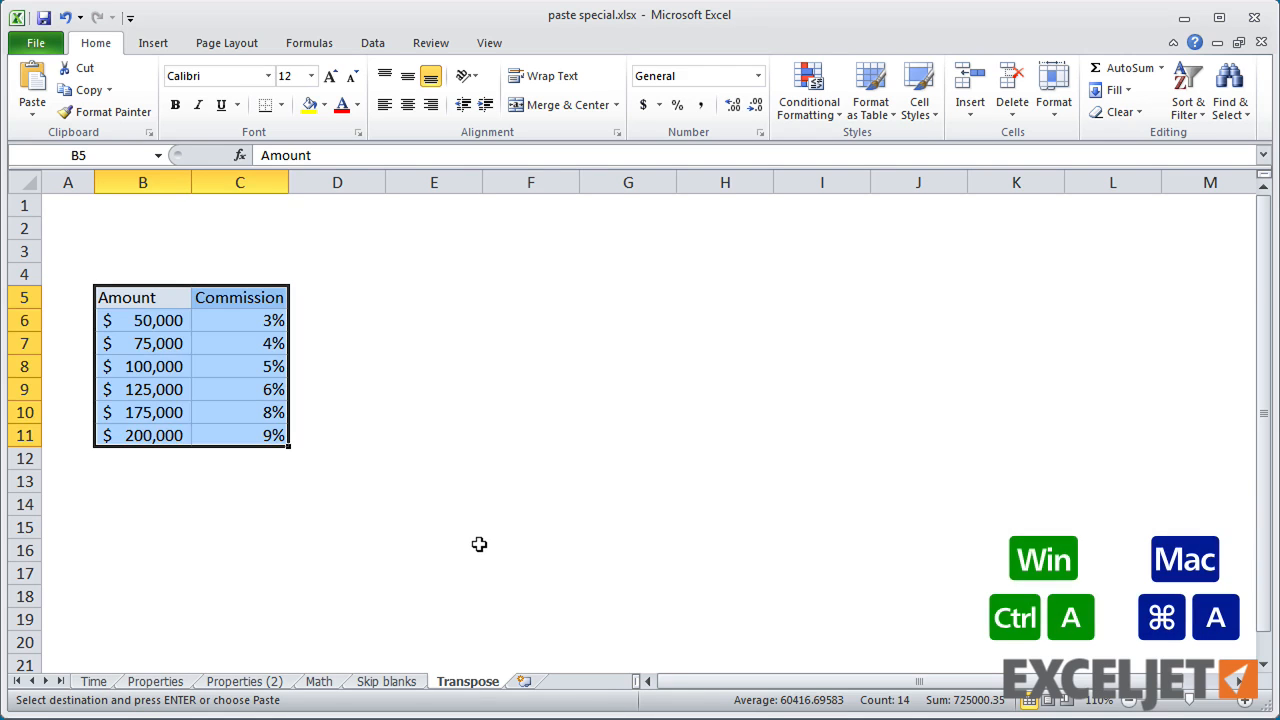
# Paste the Amount/Commission table B5:C11 transposed at E5 and end copy mode.
pyautogui.click(433, 297)
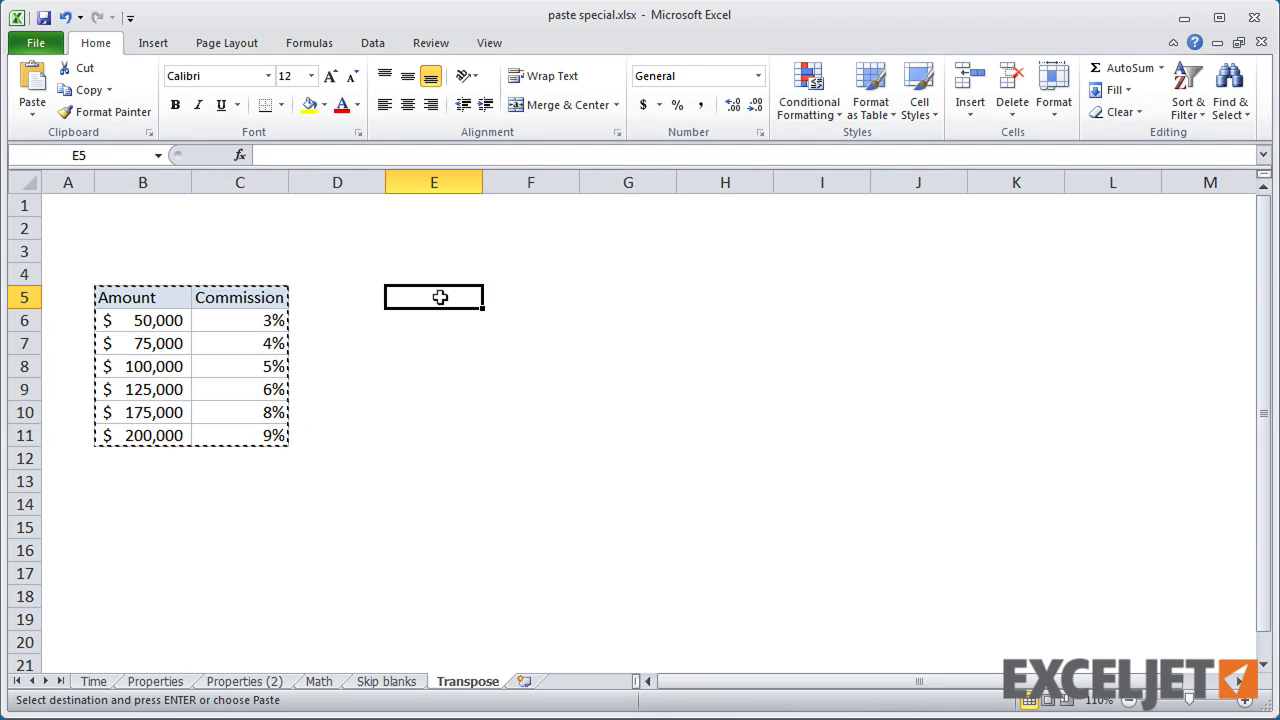
pyautogui.press('ctrl+alt+v')
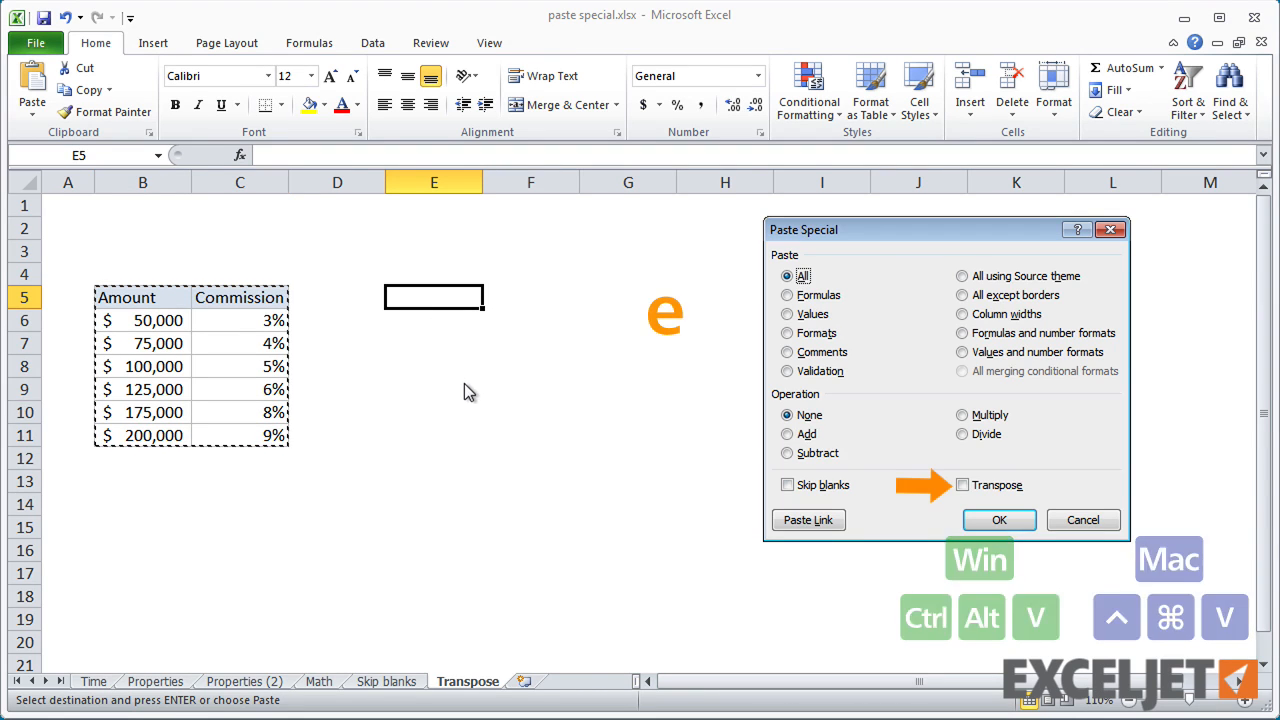
pyautogui.click(998, 519)
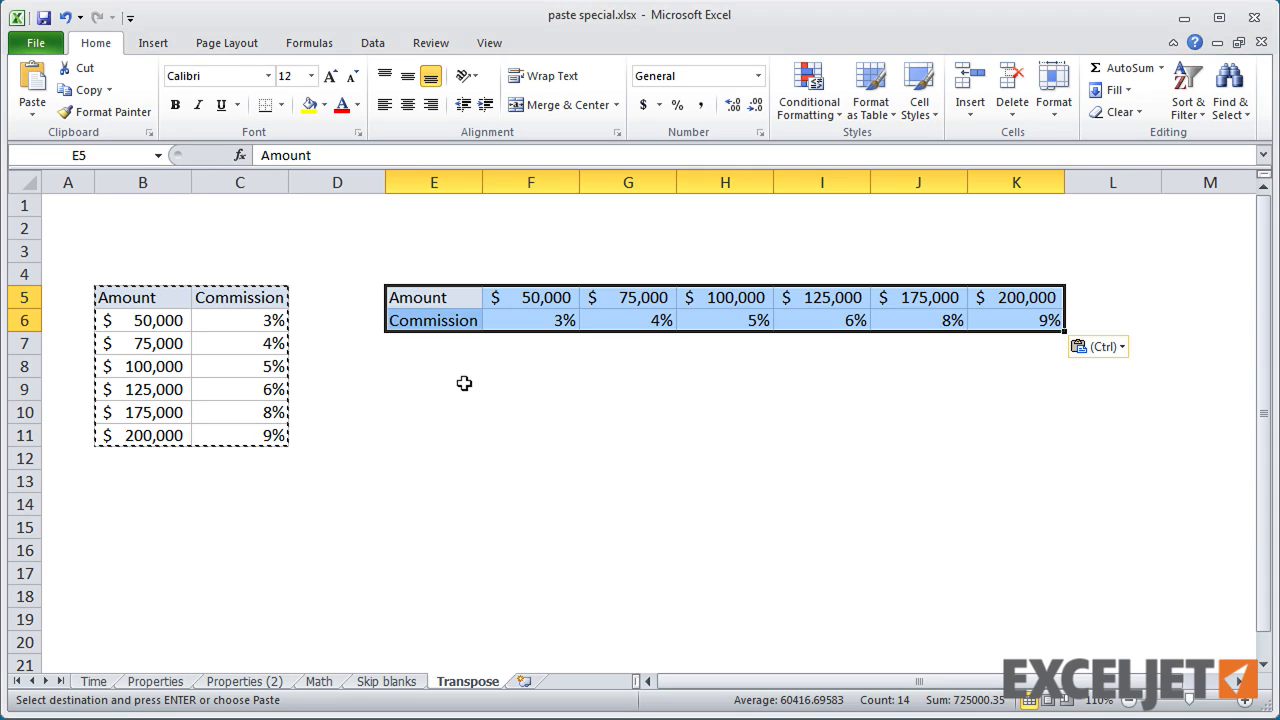
pyautogui.press('Escape')
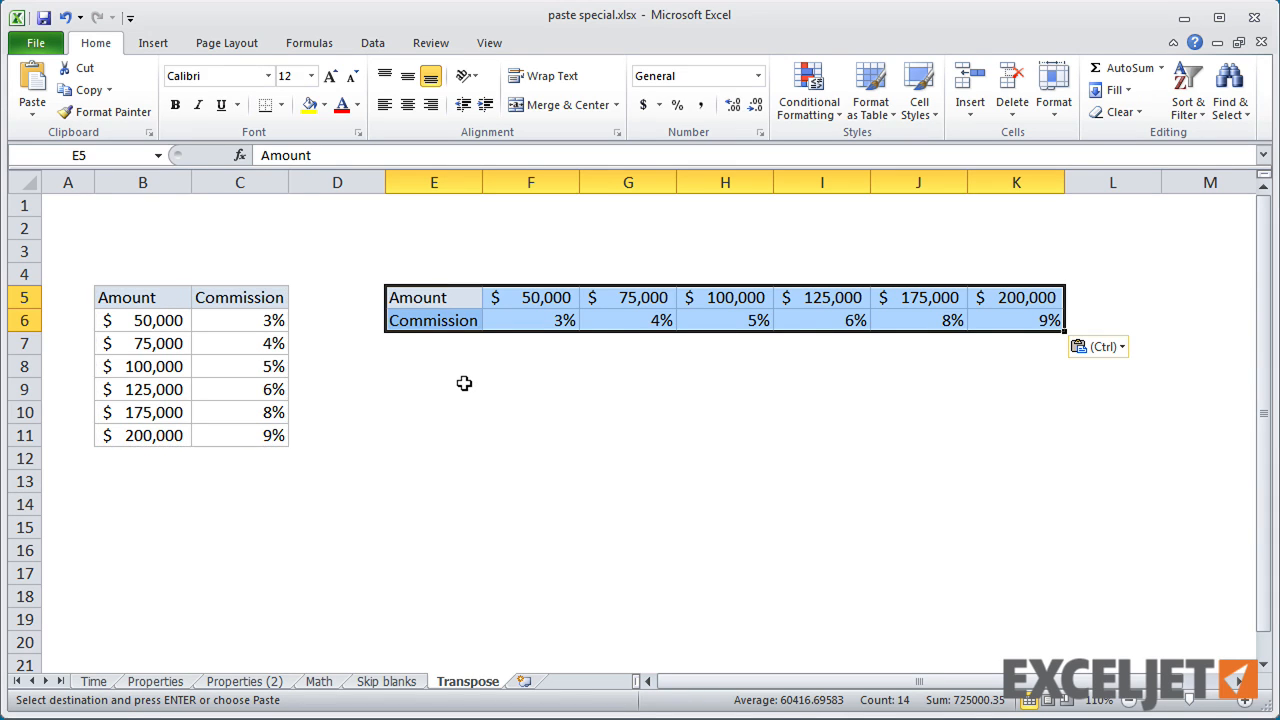